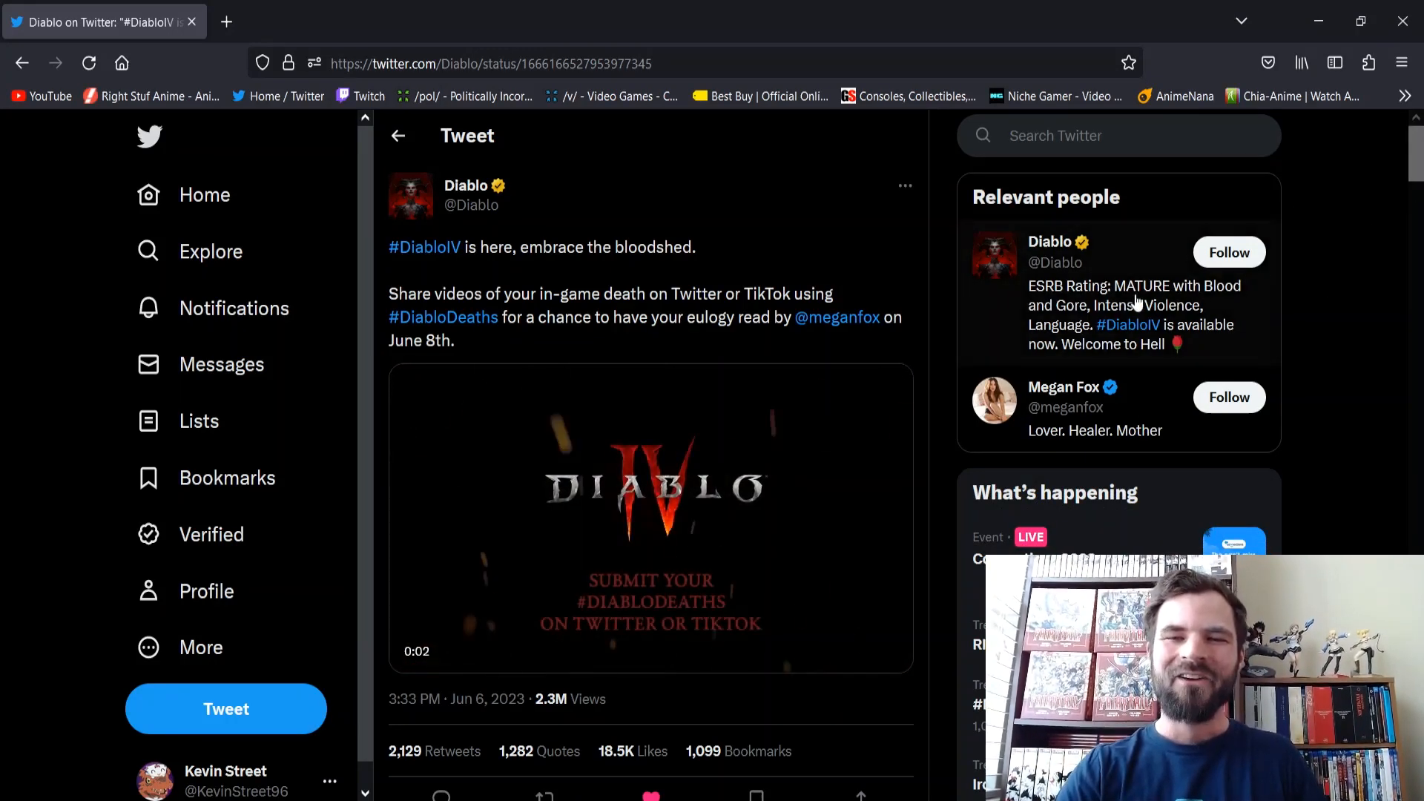
{"action": "mouse_move", "coordinate": [1062, 387]}
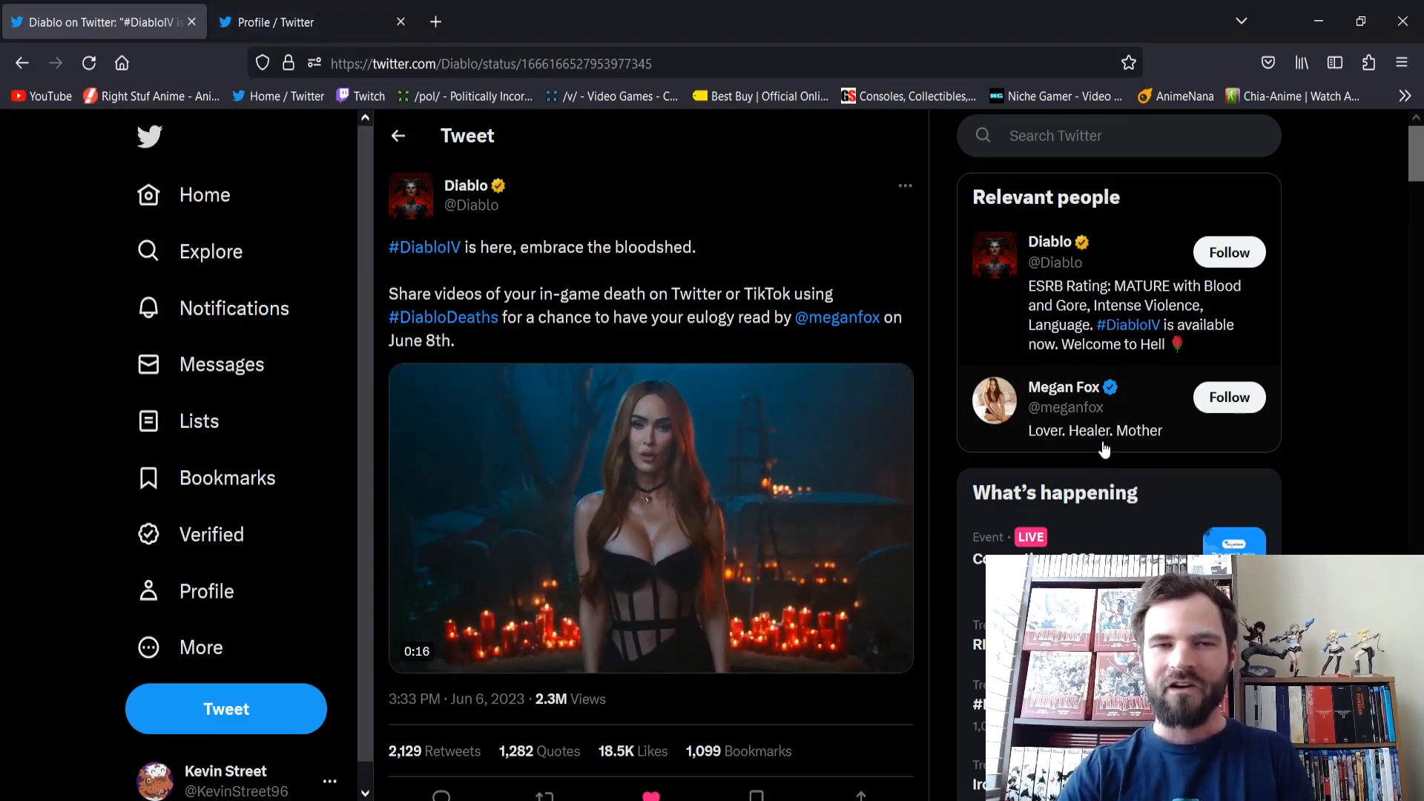
{"action": "left_click", "coordinate": [1063, 387]}
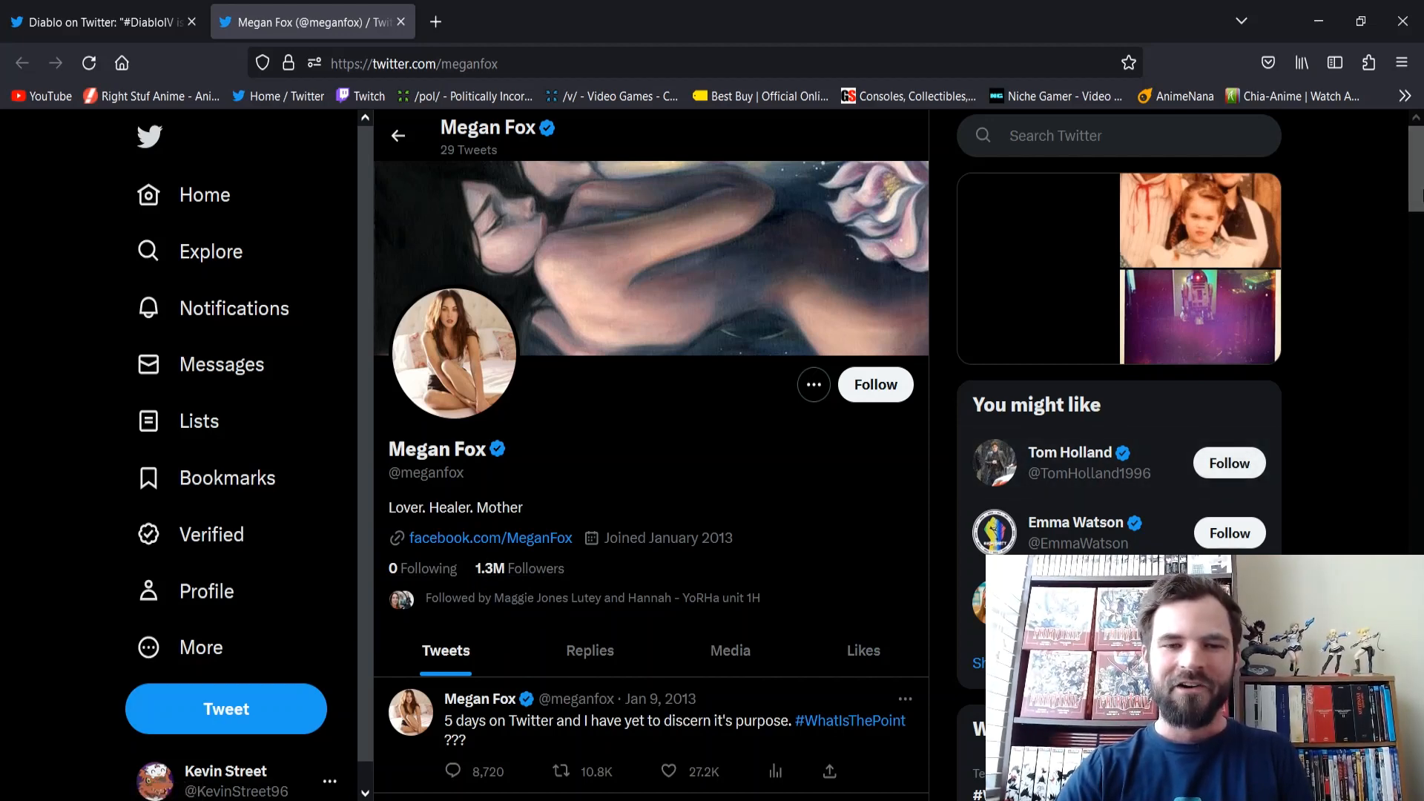
{"action": "scroll", "scroll_direction": "down", "scroll_amount": 3}
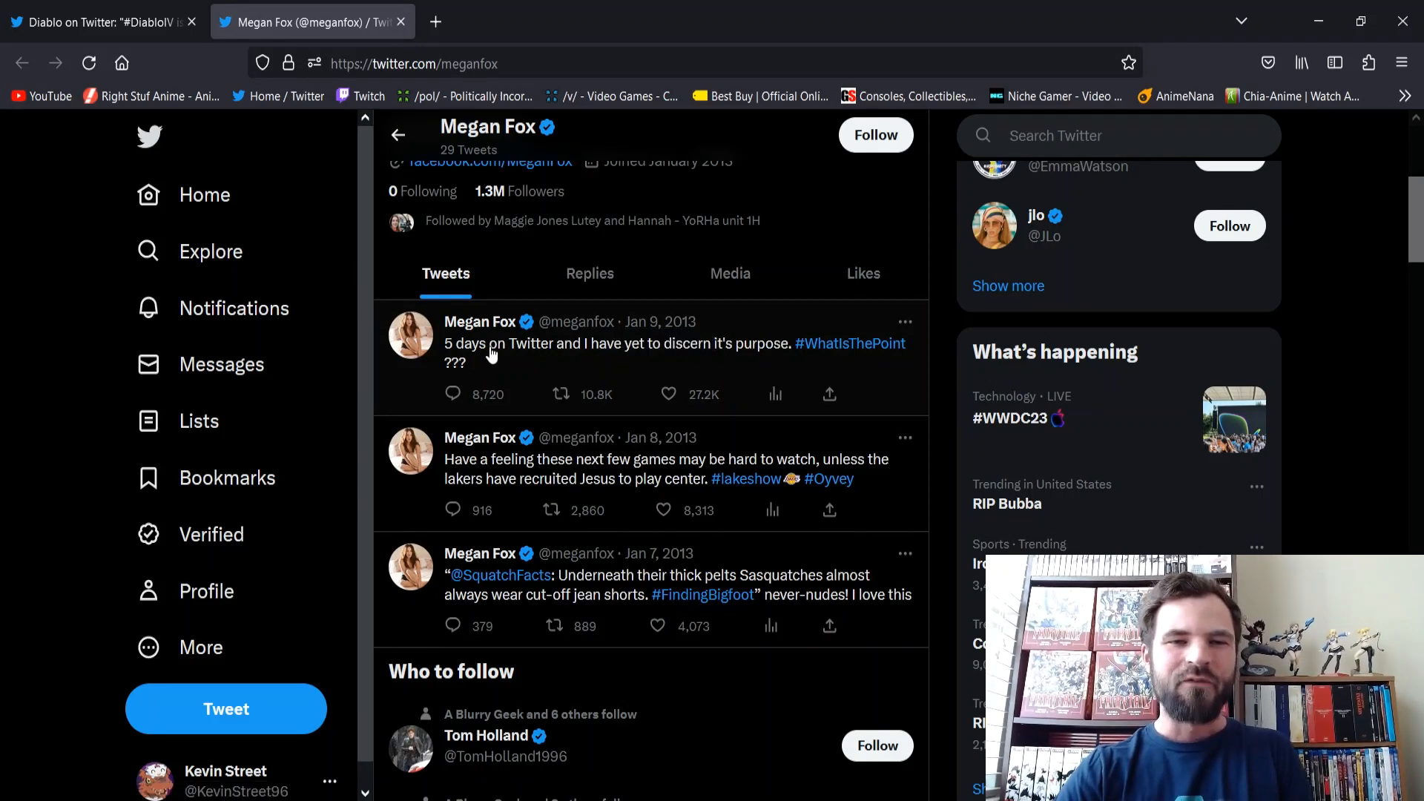
{"action": "mouse_move", "coordinate": [593, 372]}
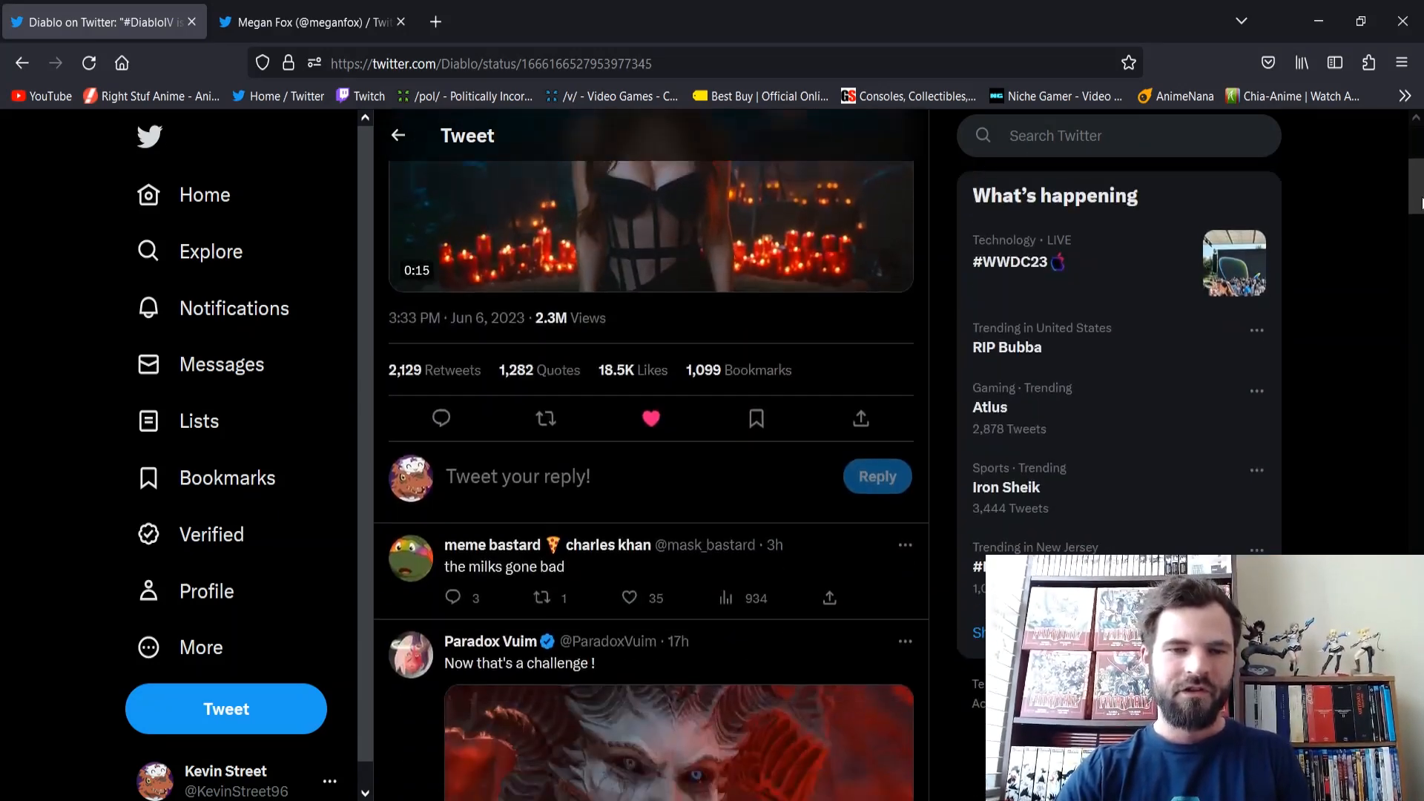
Step: Scroll the Diablo tweet's replies past the GIFs to praise like "W marketing" and "Smart marketing"
{"action": "scroll", "scroll_direction": "down", "scroll_amount": 3}
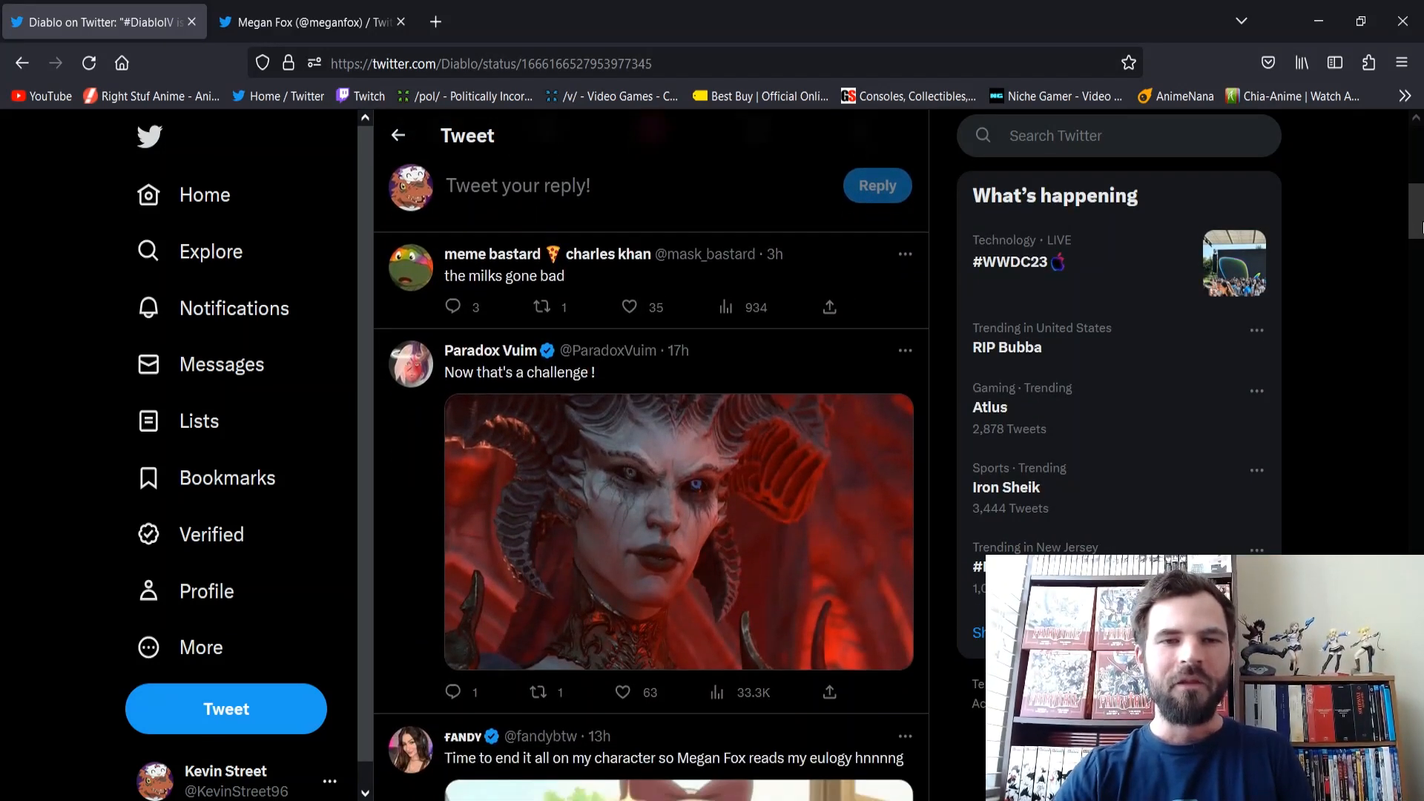
{"action": "scroll", "scroll_direction": "down", "scroll_amount": 3}
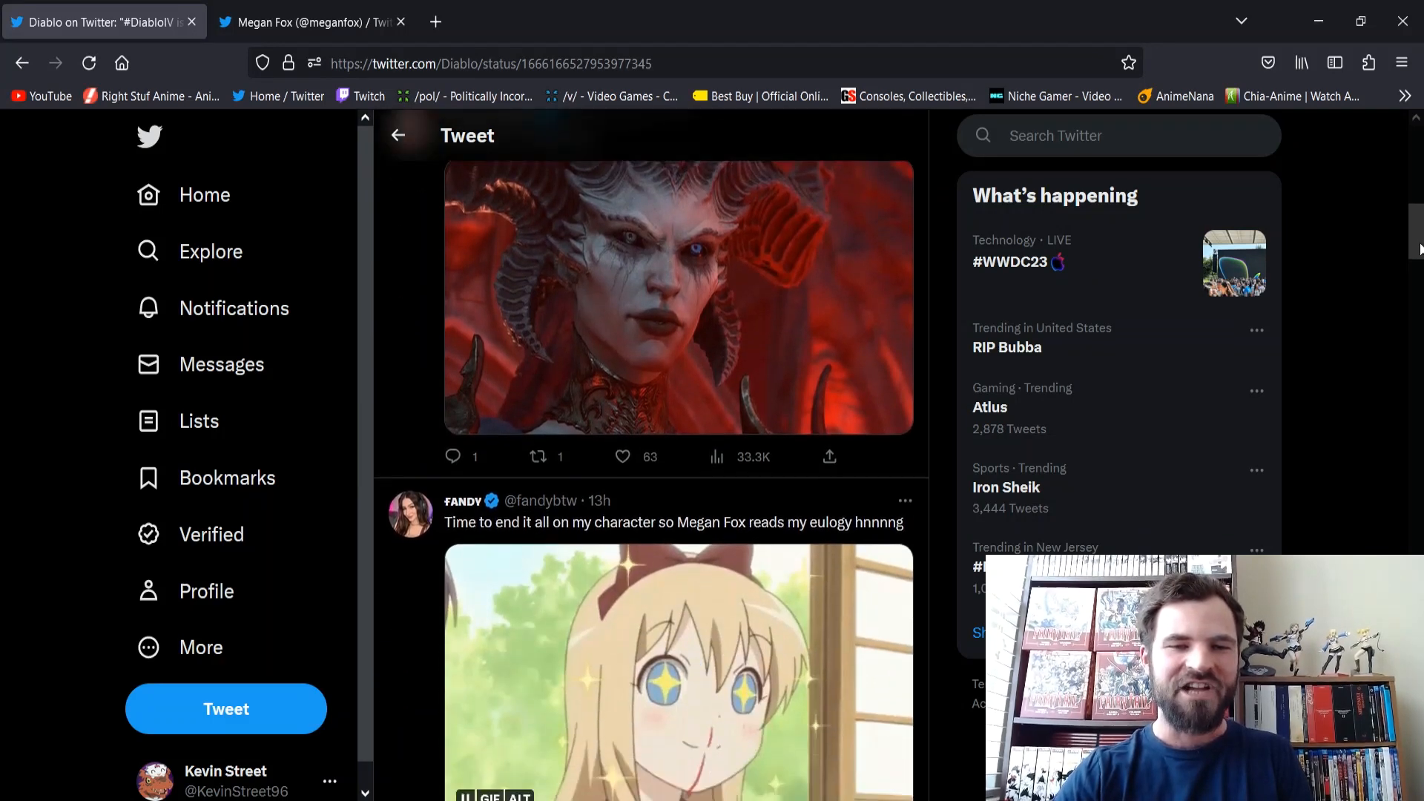
{"action": "scroll", "scroll_direction": "down", "scroll_amount": 3}
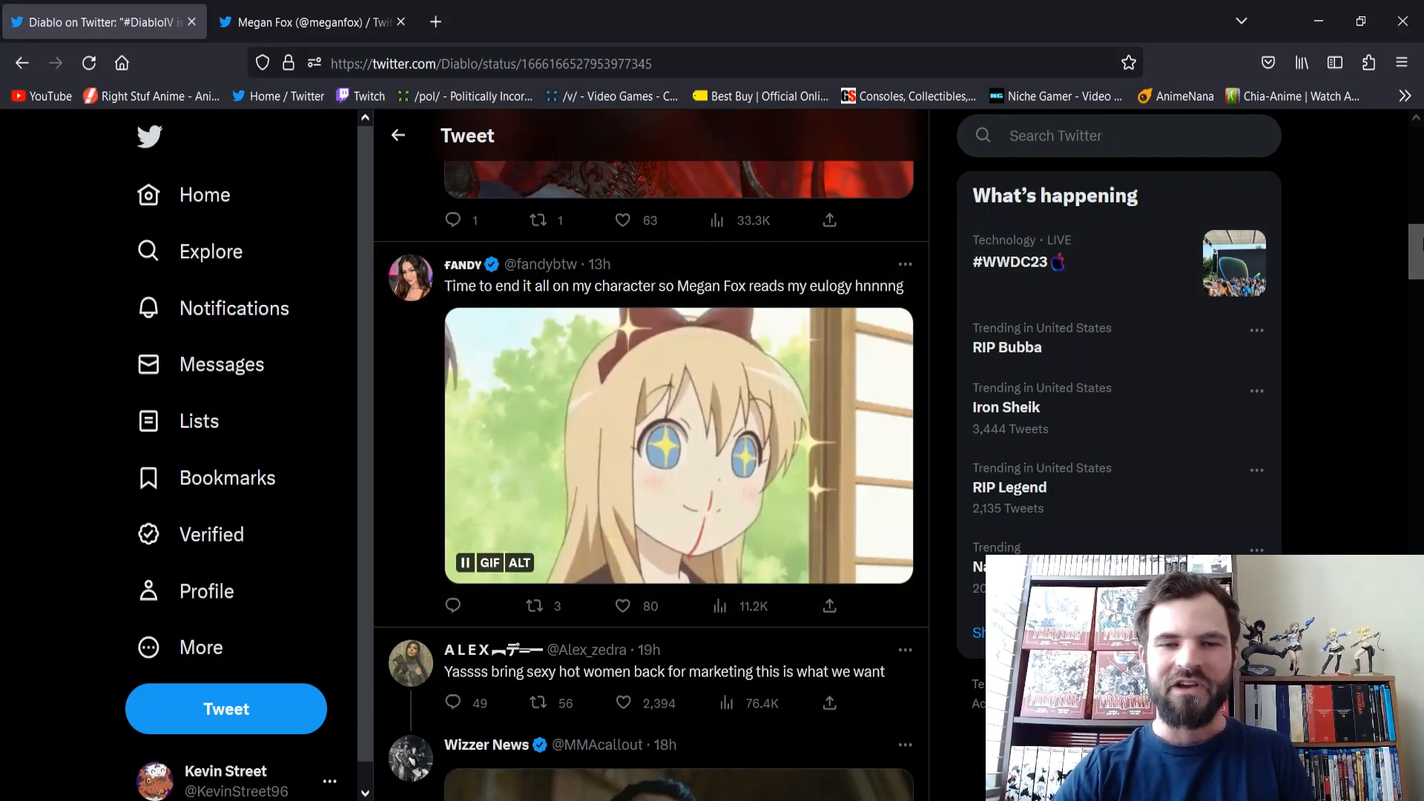
{"action": "scroll", "scroll_direction": "down", "scroll_amount": 3}
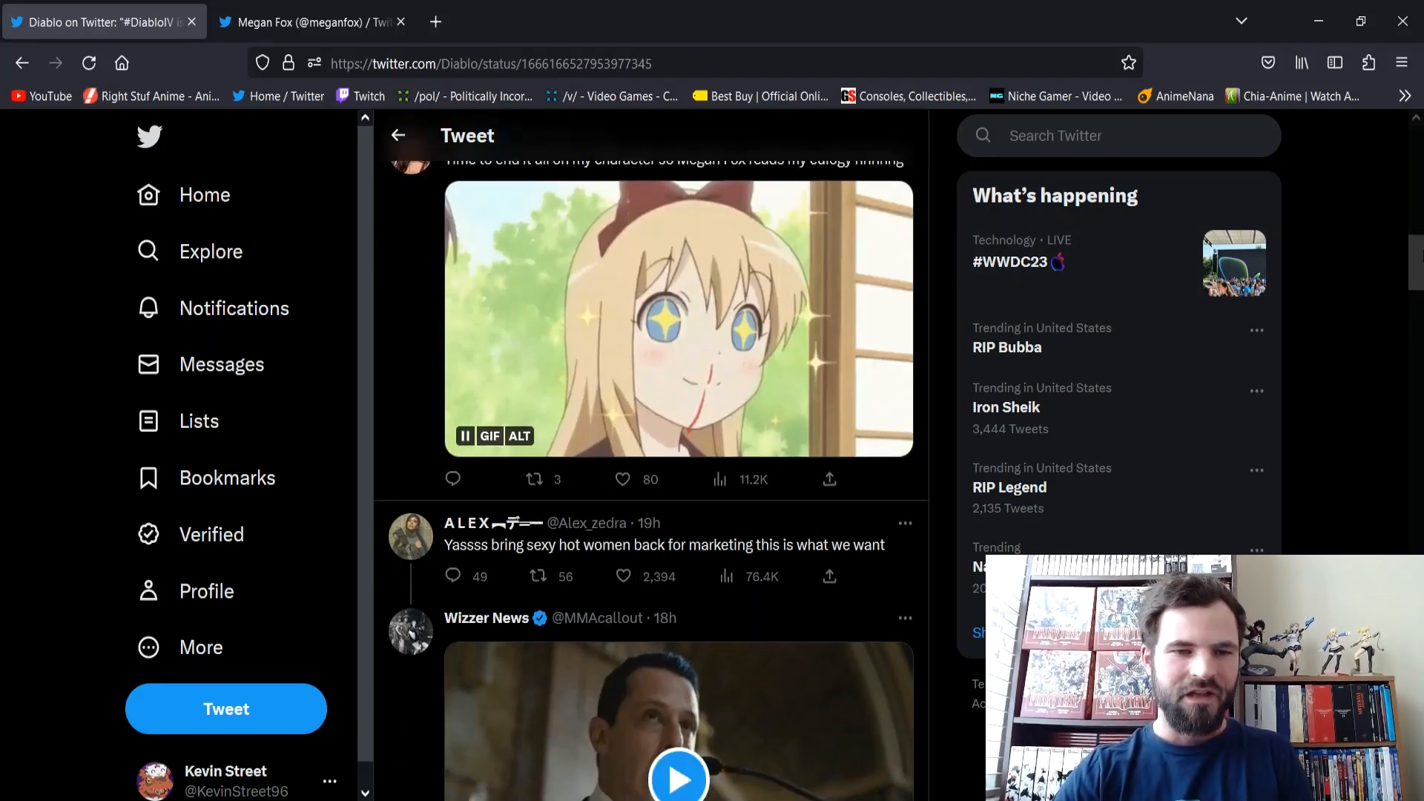
{"action": "scroll", "scroll_direction": "down", "scroll_amount": 3}
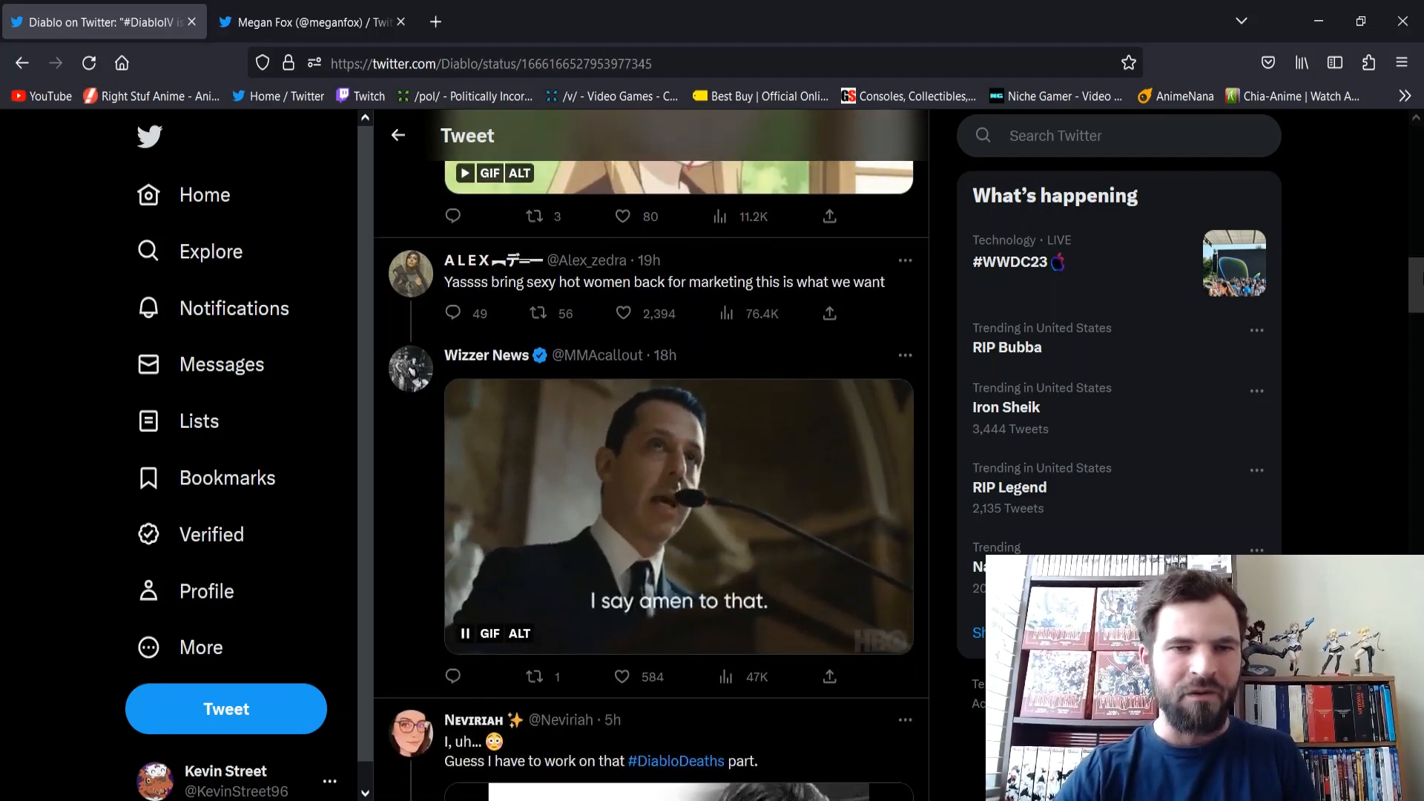
{"action": "scroll", "scroll_direction": "down", "scroll_amount": 3}
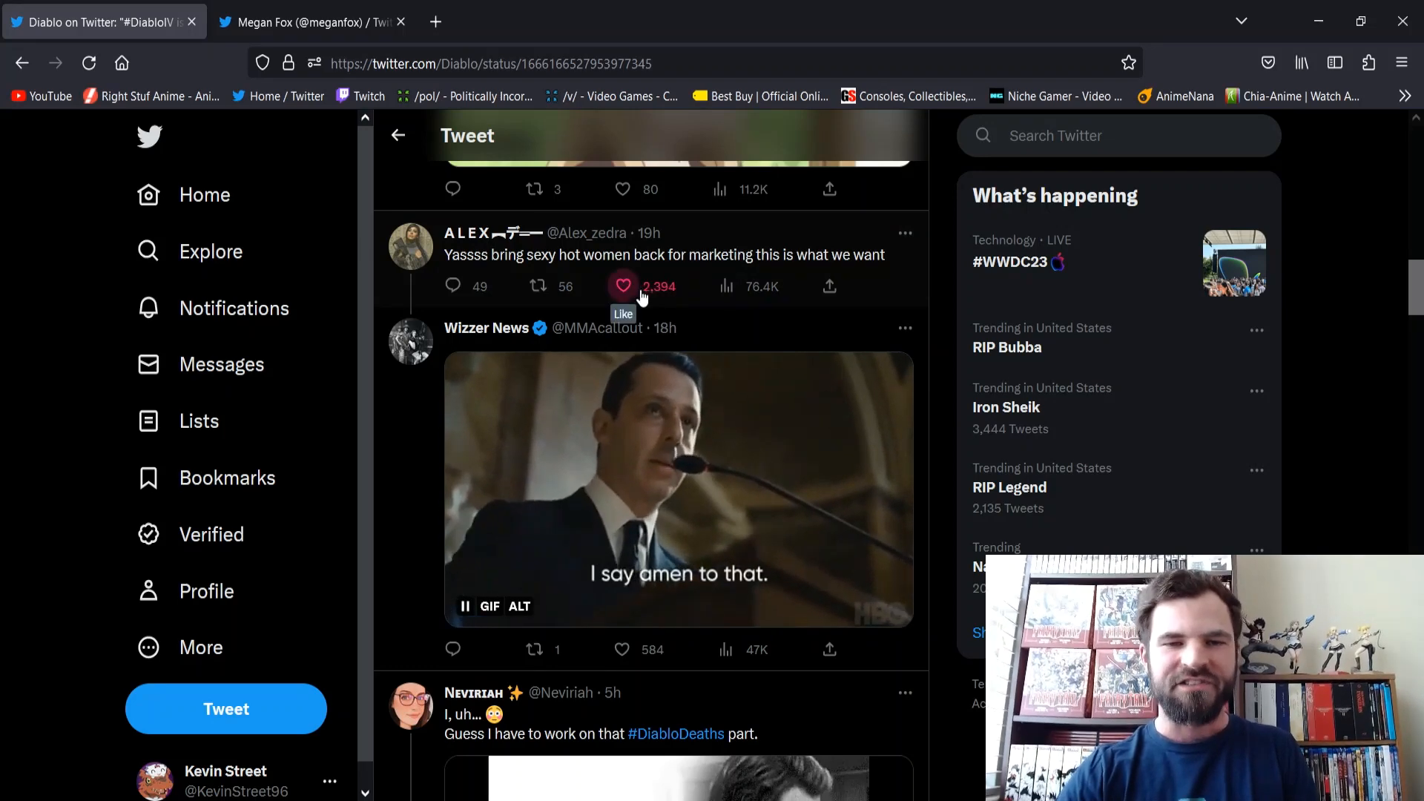
{"action": "scroll", "scroll_direction": "down", "scroll_amount": 3}
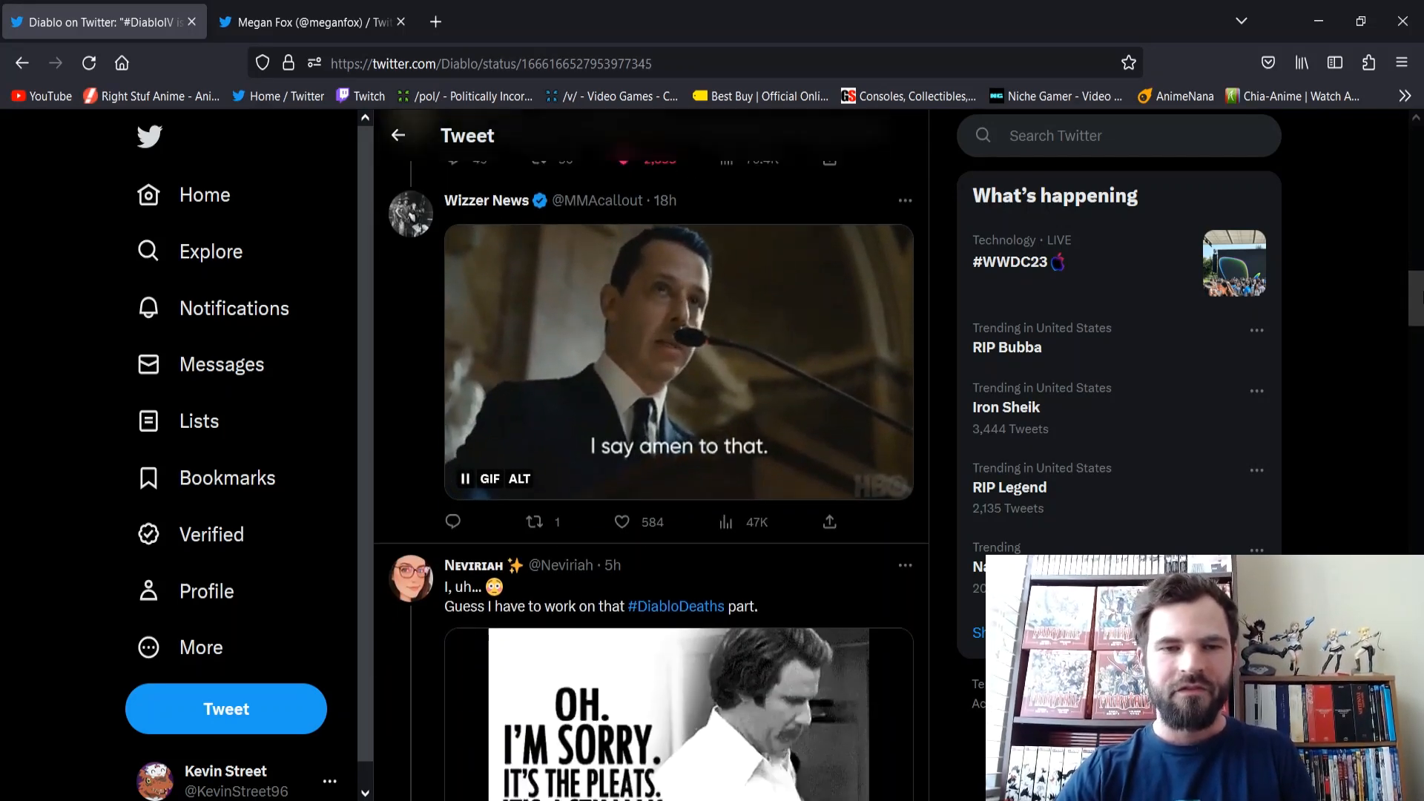
{"action": "scroll", "scroll_direction": "down", "scroll_amount": 3}
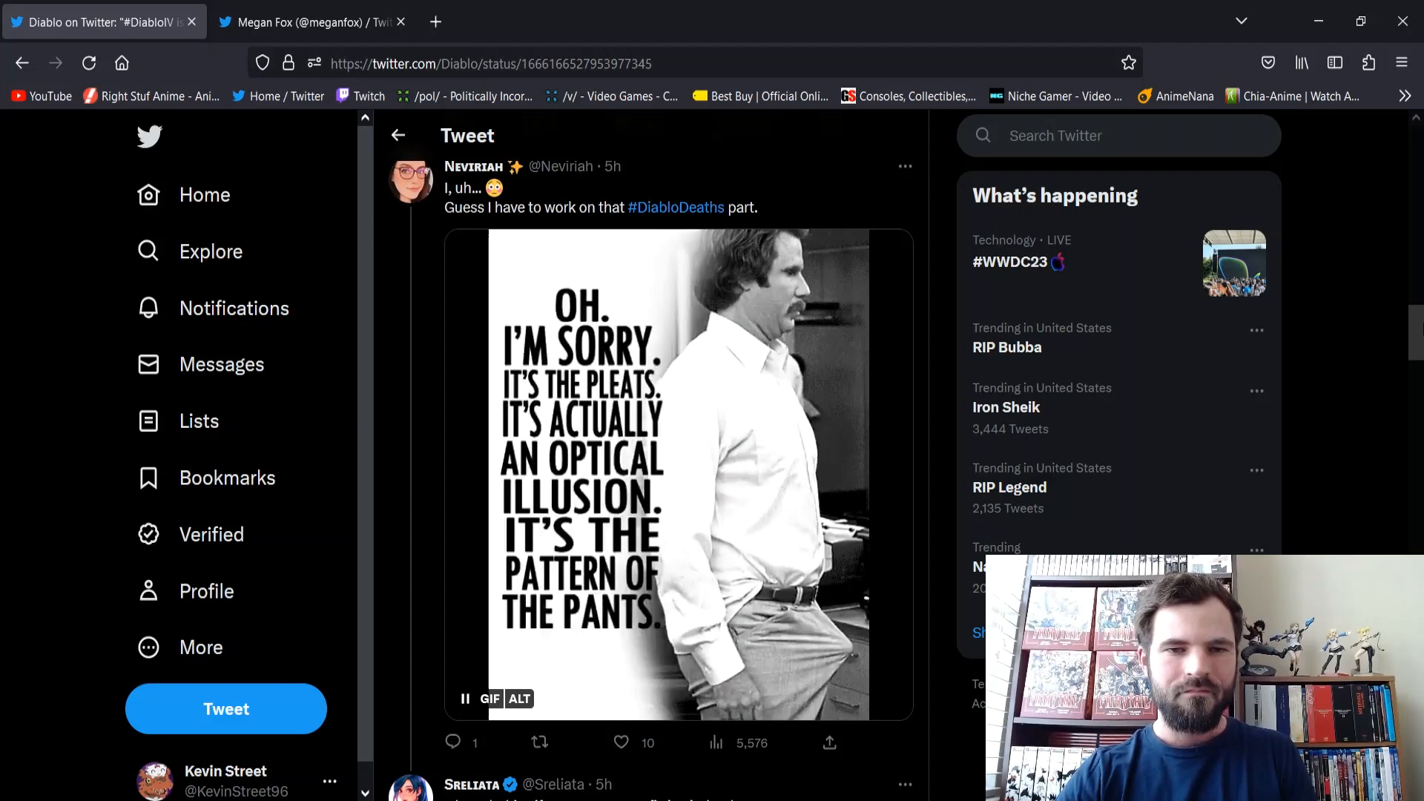
{"action": "scroll", "scroll_direction": "down", "scroll_amount": 3}
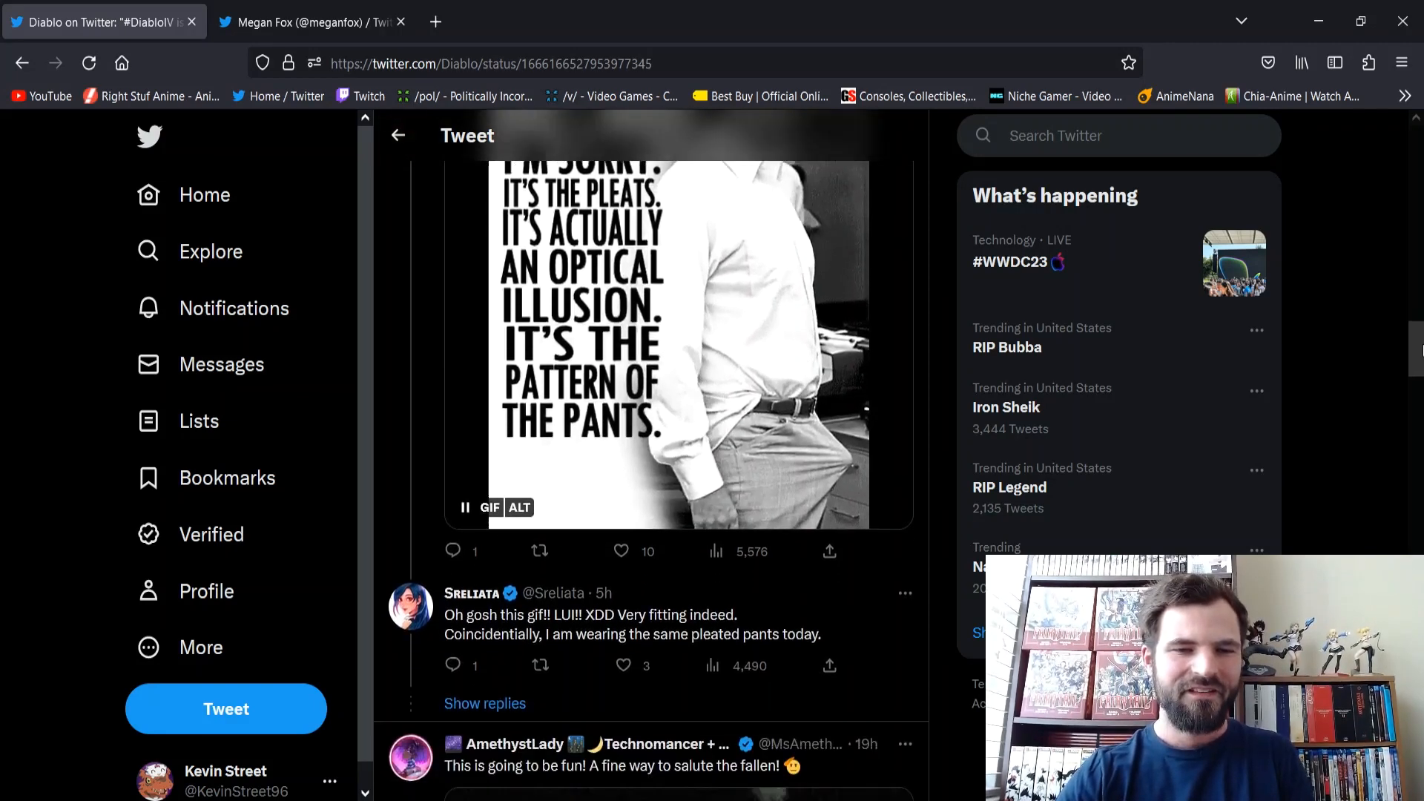
{"action": "scroll", "scroll_direction": "down", "scroll_amount": 3}
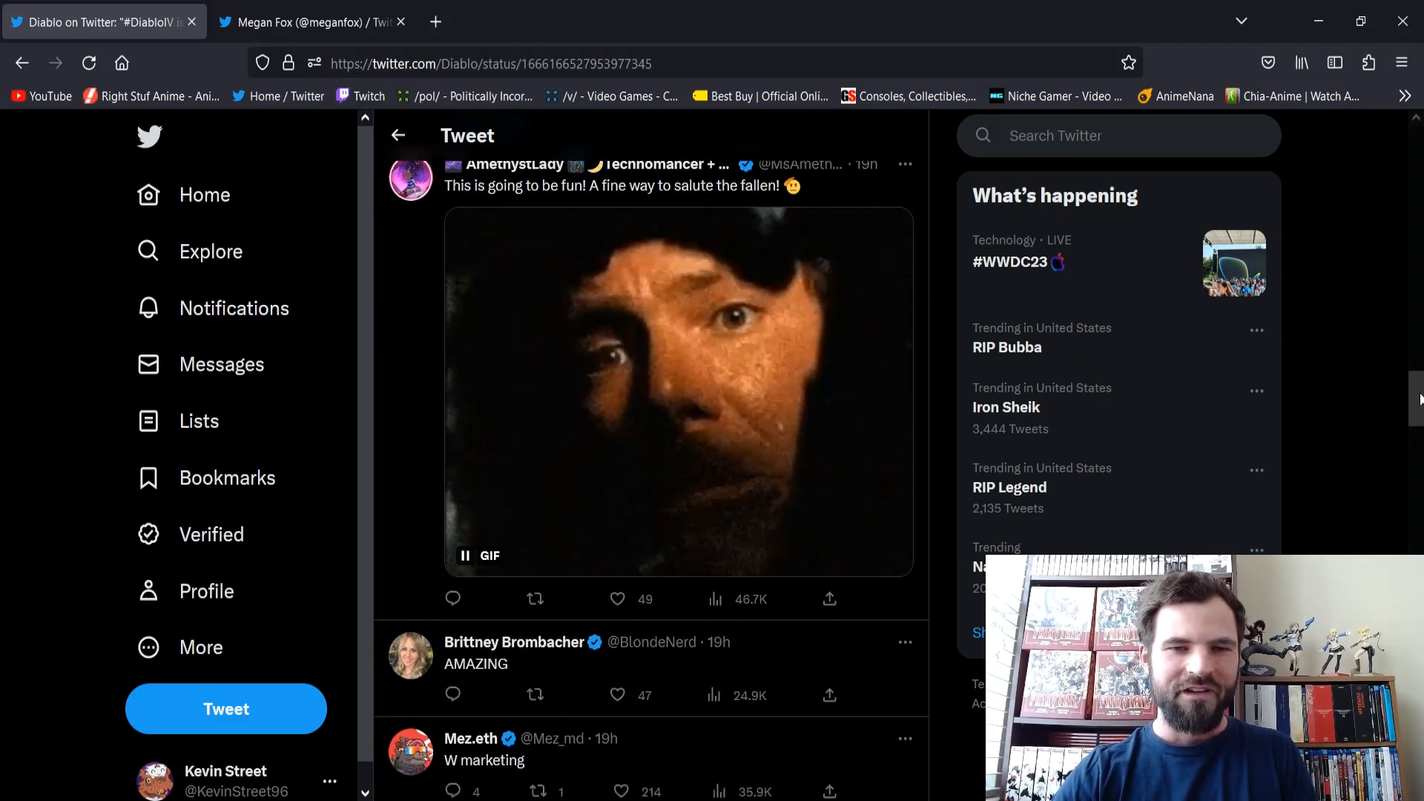
{"action": "scroll", "scroll_direction": "down", "scroll_amount": 3}
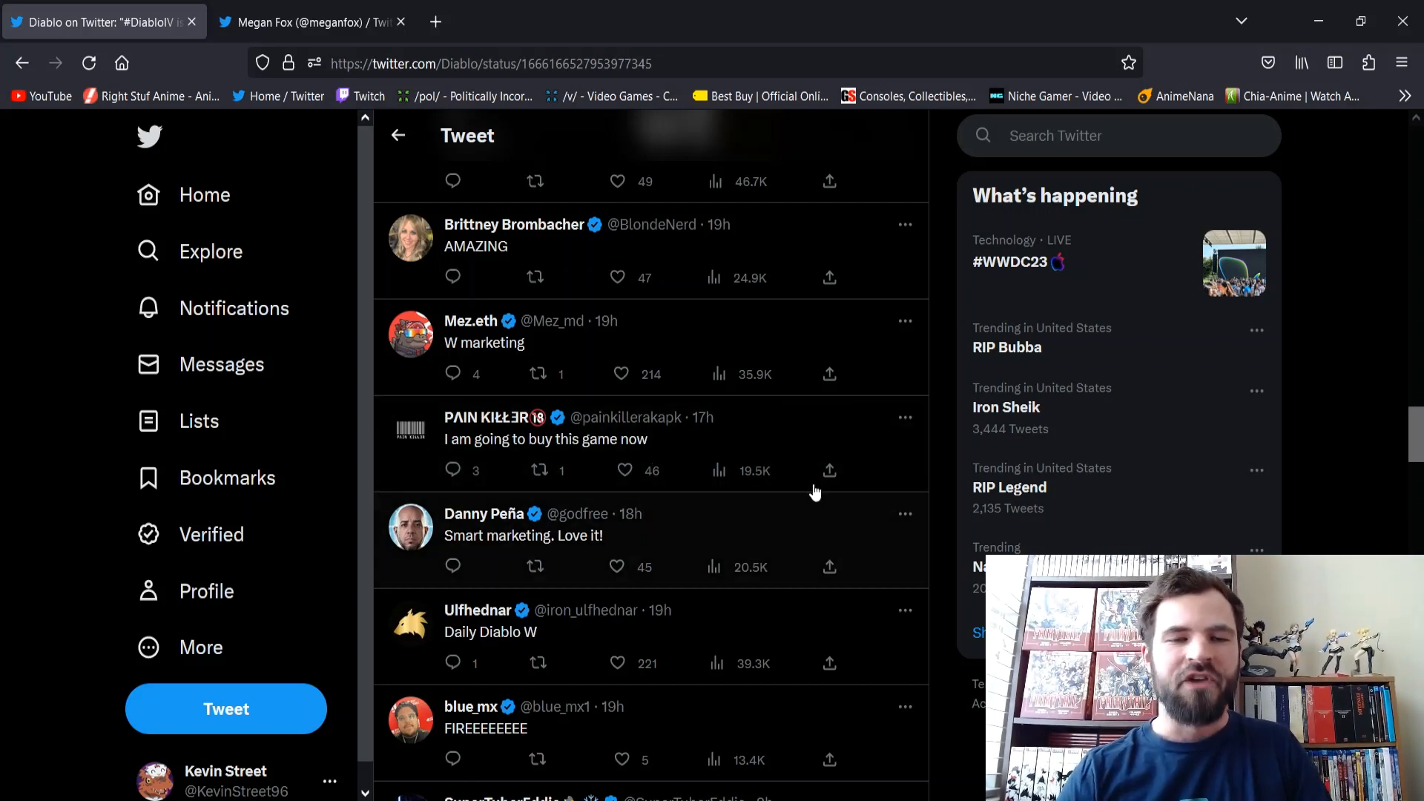
{"action": "mouse_move", "coordinate": [454, 568]}
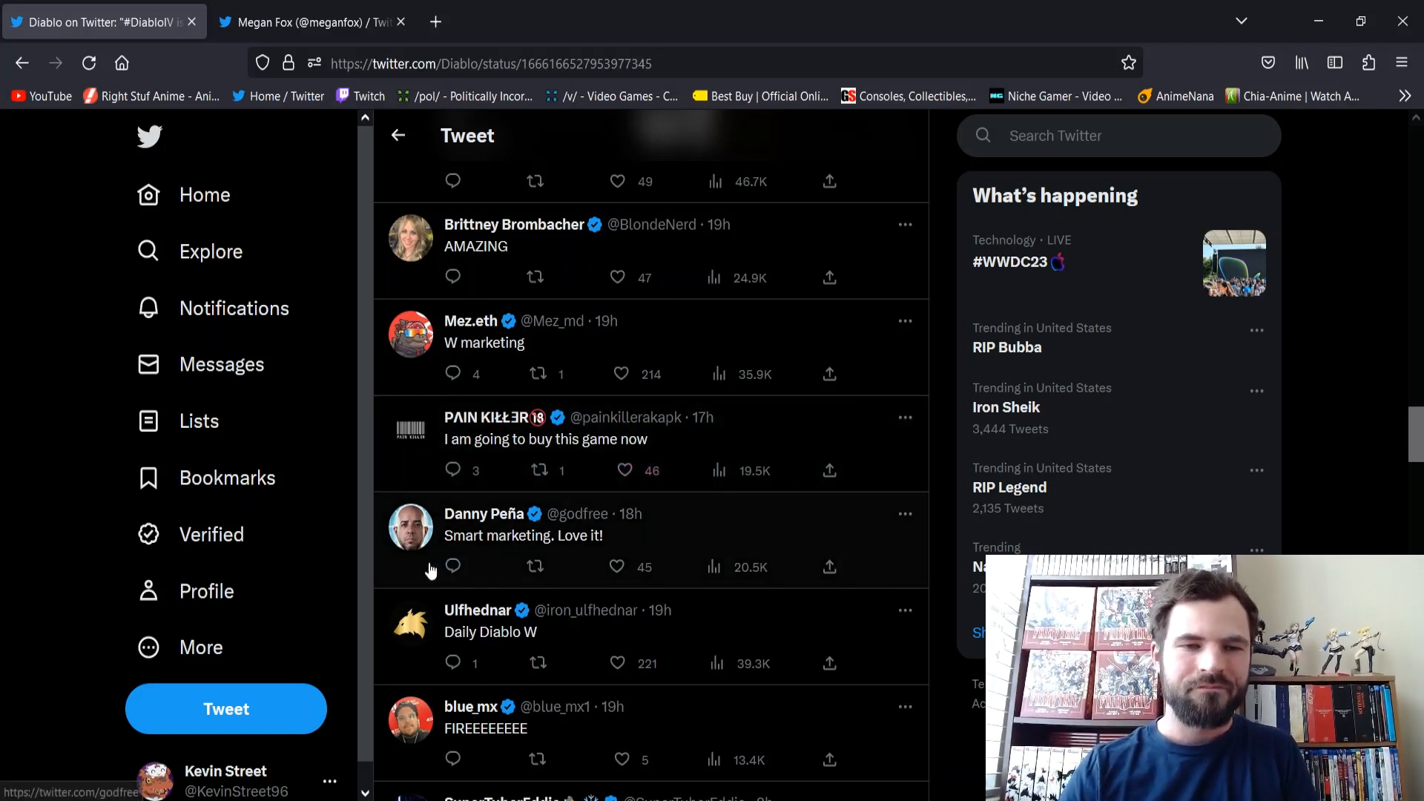
{"action": "mouse_move", "coordinate": [491, 632]}
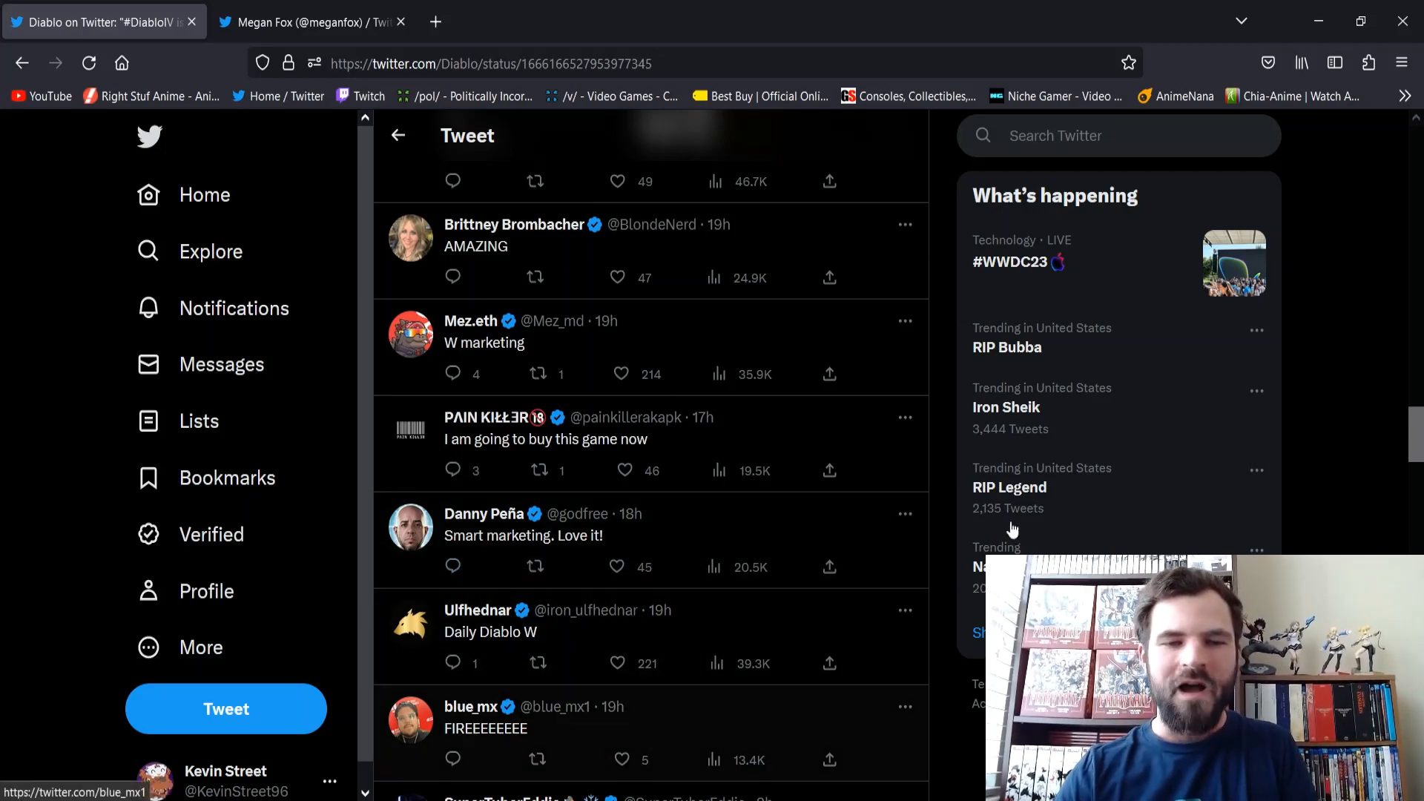
Step: Scroll the Diablo reply thread to its end, reaching the last short emoji replies
{"action": "scroll", "scroll_direction": "down", "scroll_amount": 3}
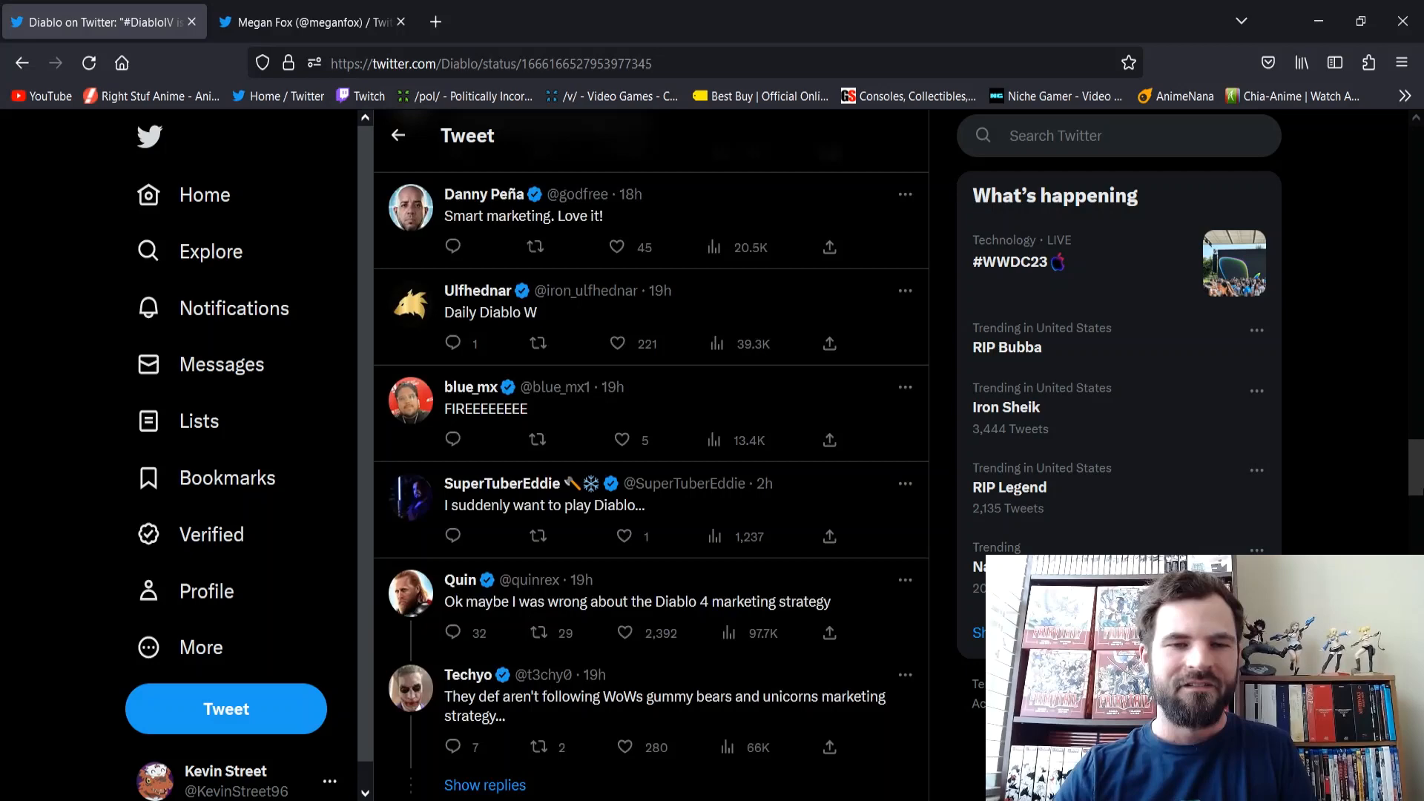
{"action": "scroll", "scroll_direction": "down", "scroll_amount": 3}
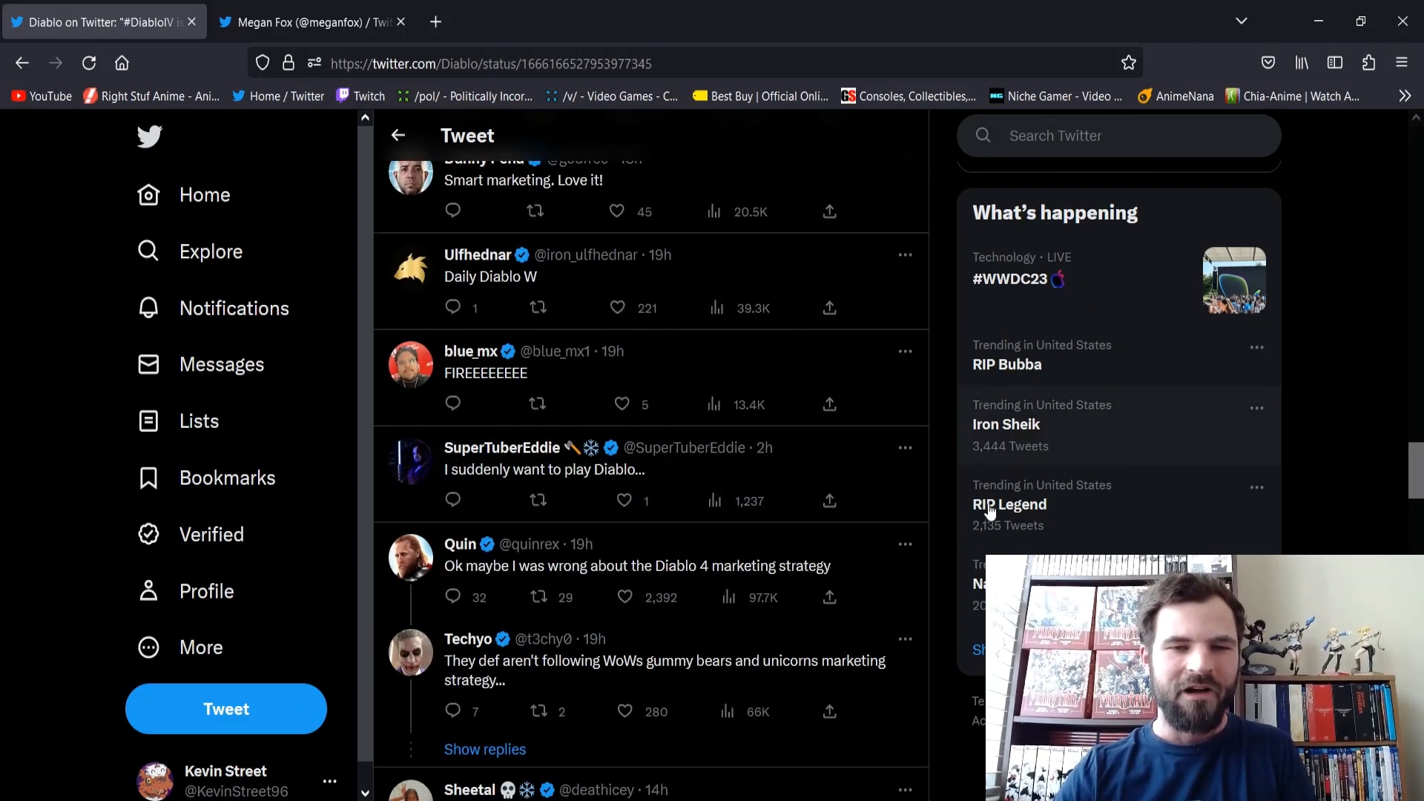
{"action": "scroll", "scroll_direction": "down", "scroll_amount": 3}
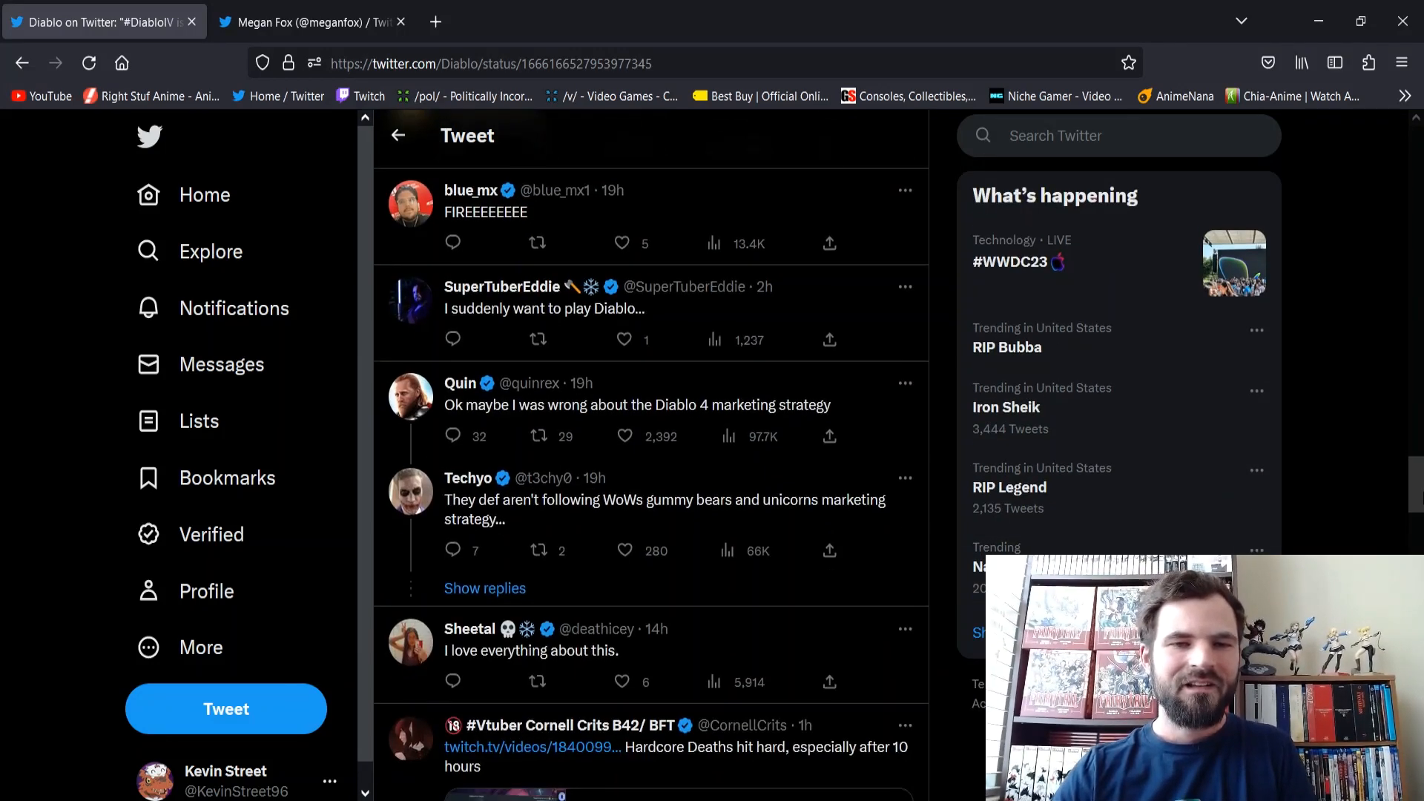
{"action": "scroll", "scroll_direction": "down", "scroll_amount": 3}
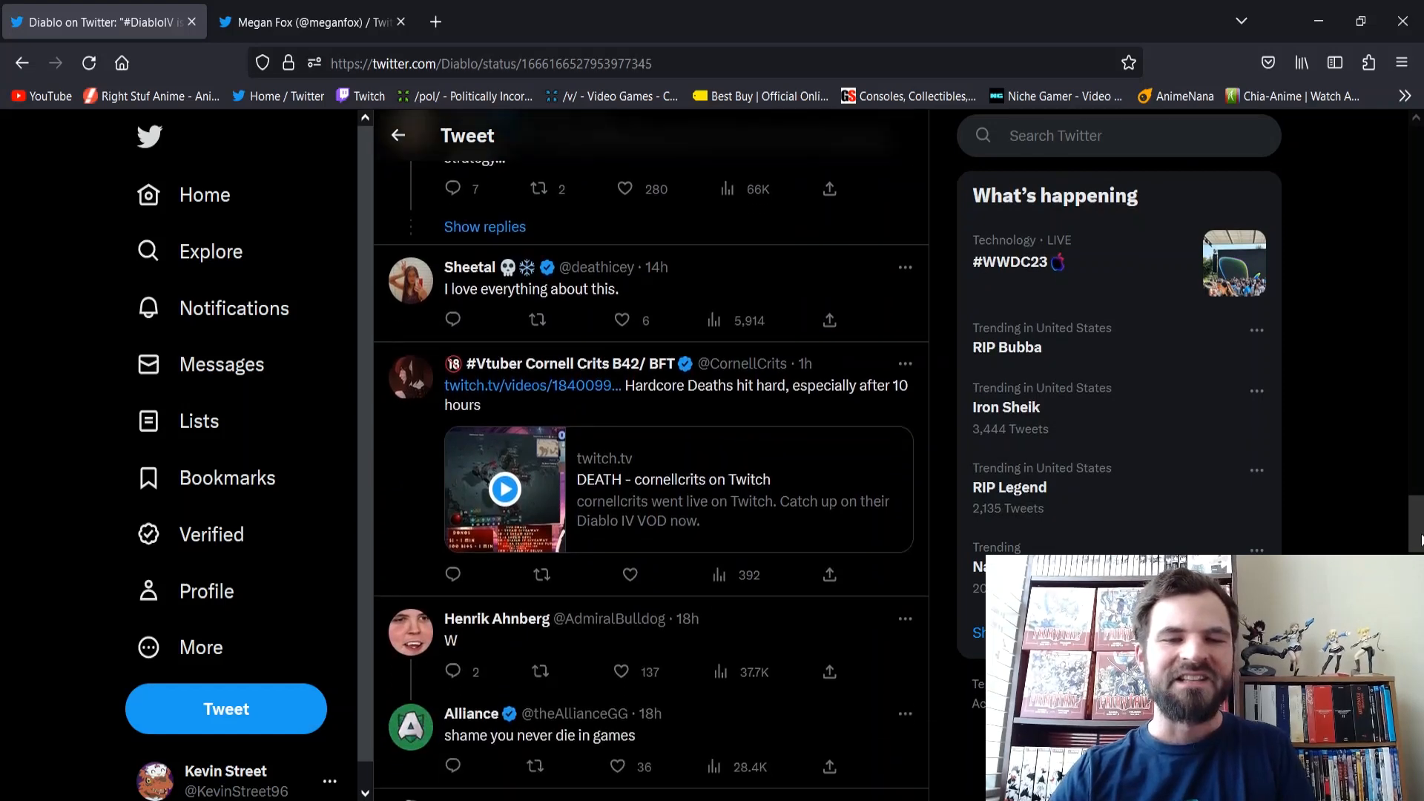
{"action": "scroll", "scroll_direction": "down", "scroll_amount": 3}
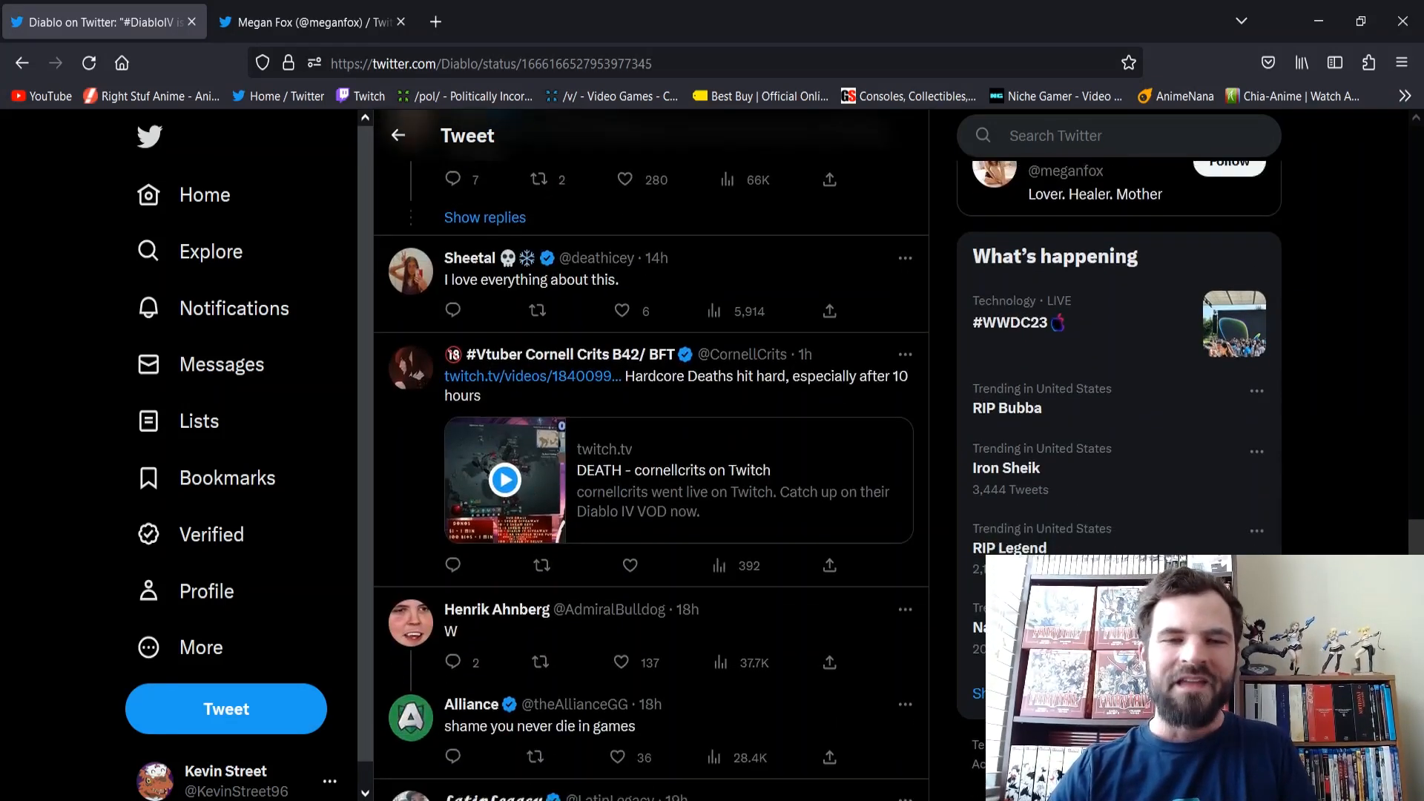
{"action": "scroll", "scroll_direction": "down", "scroll_amount": 3}
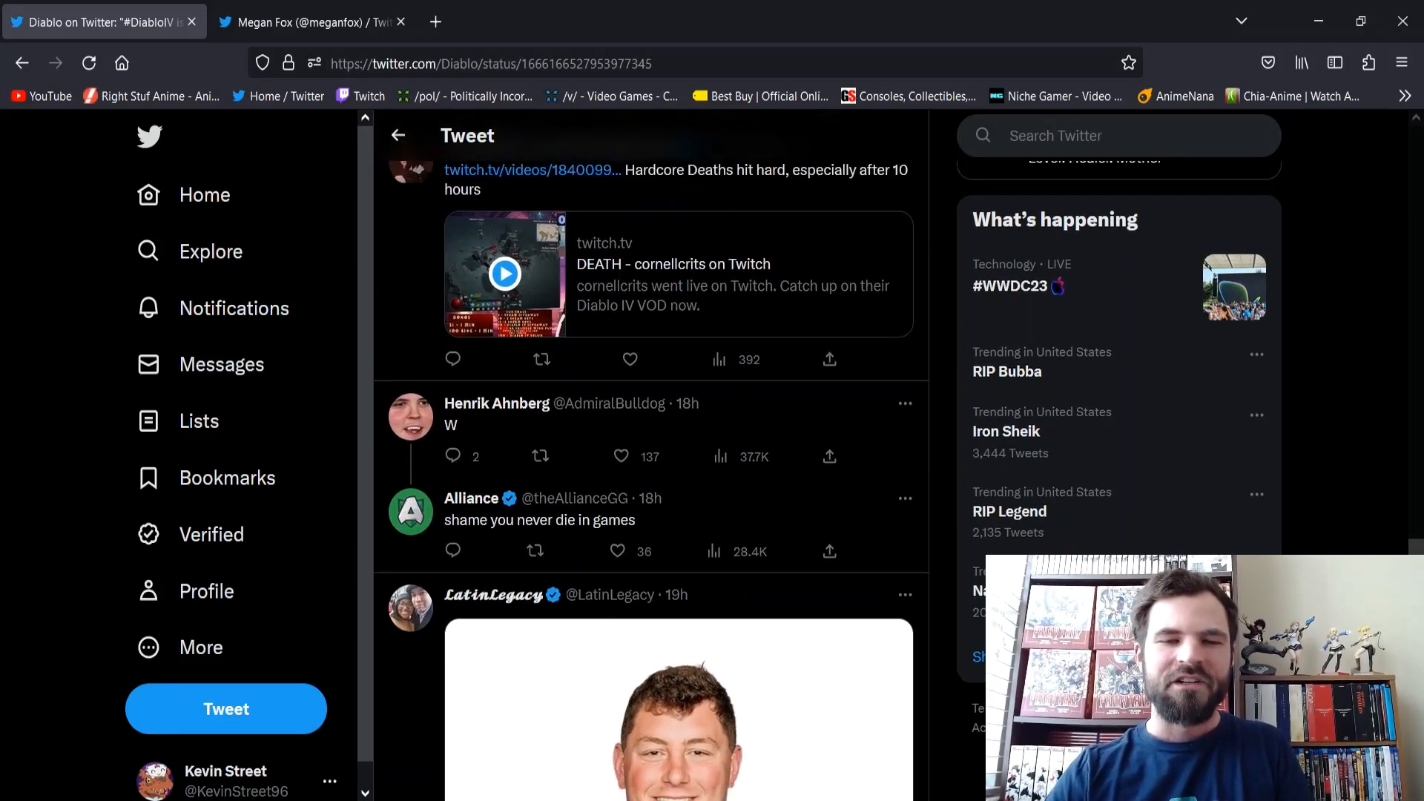
{"action": "scroll", "scroll_direction": "down", "scroll_amount": 3}
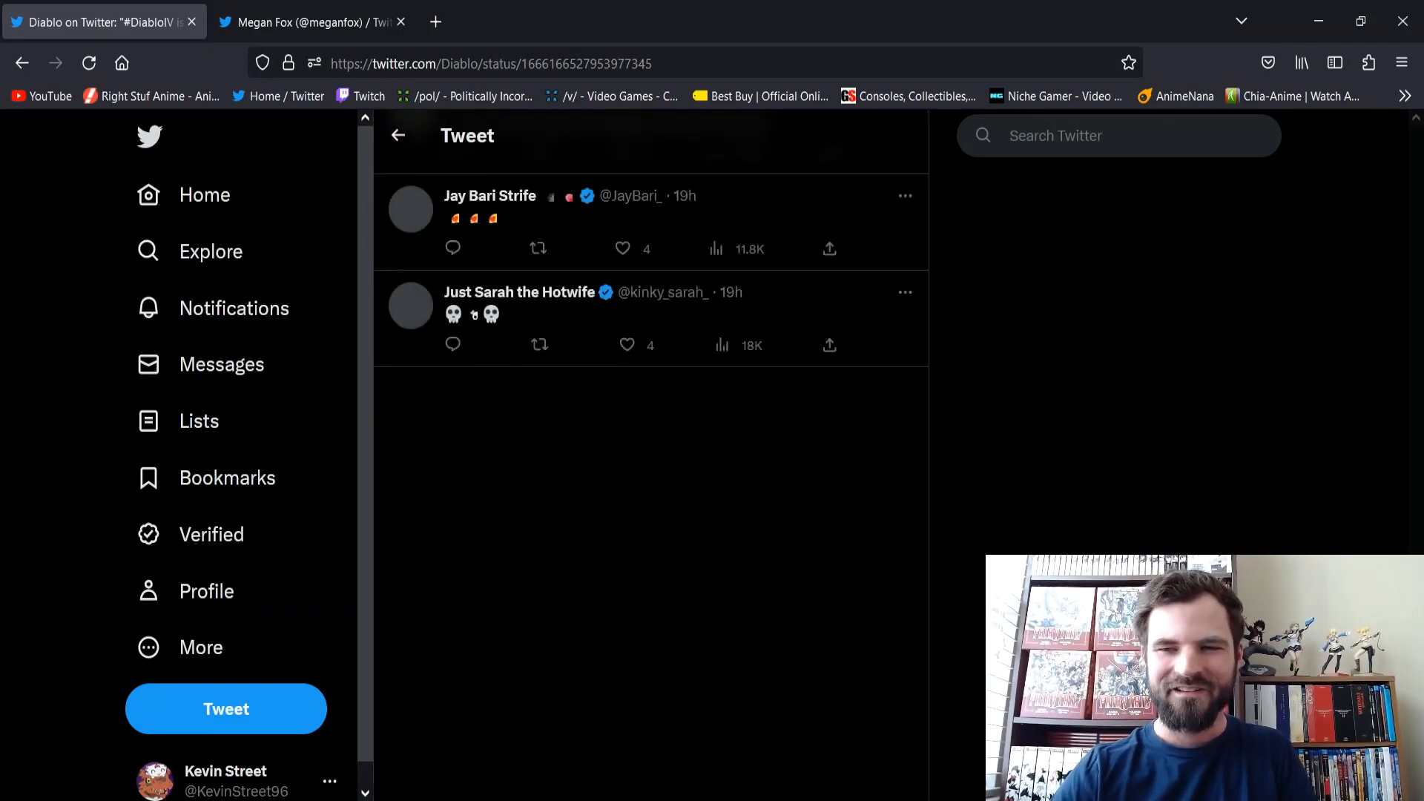
{"action": "scroll", "scroll_direction": "down", "scroll_amount": 3}
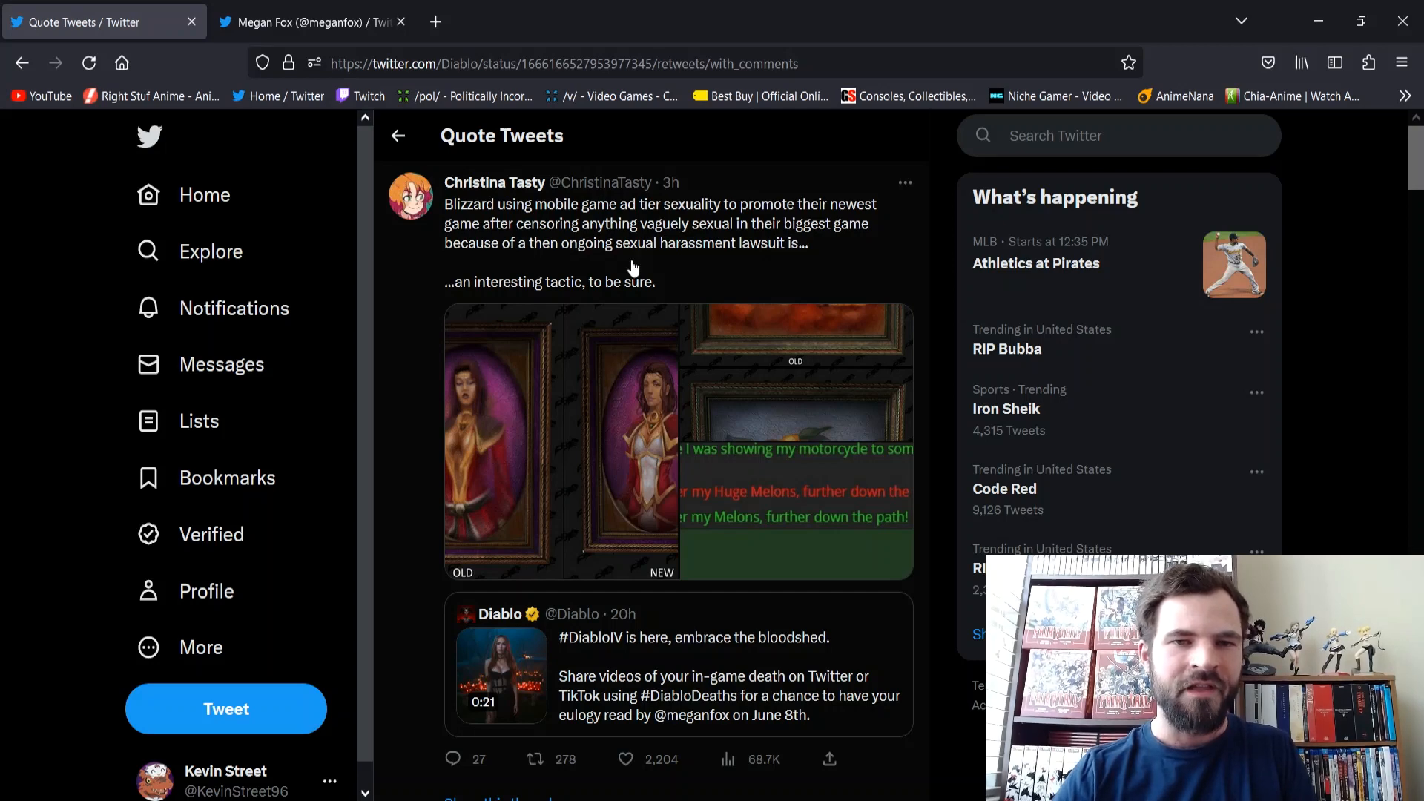
{"action": "mouse_move", "coordinate": [466, 228]}
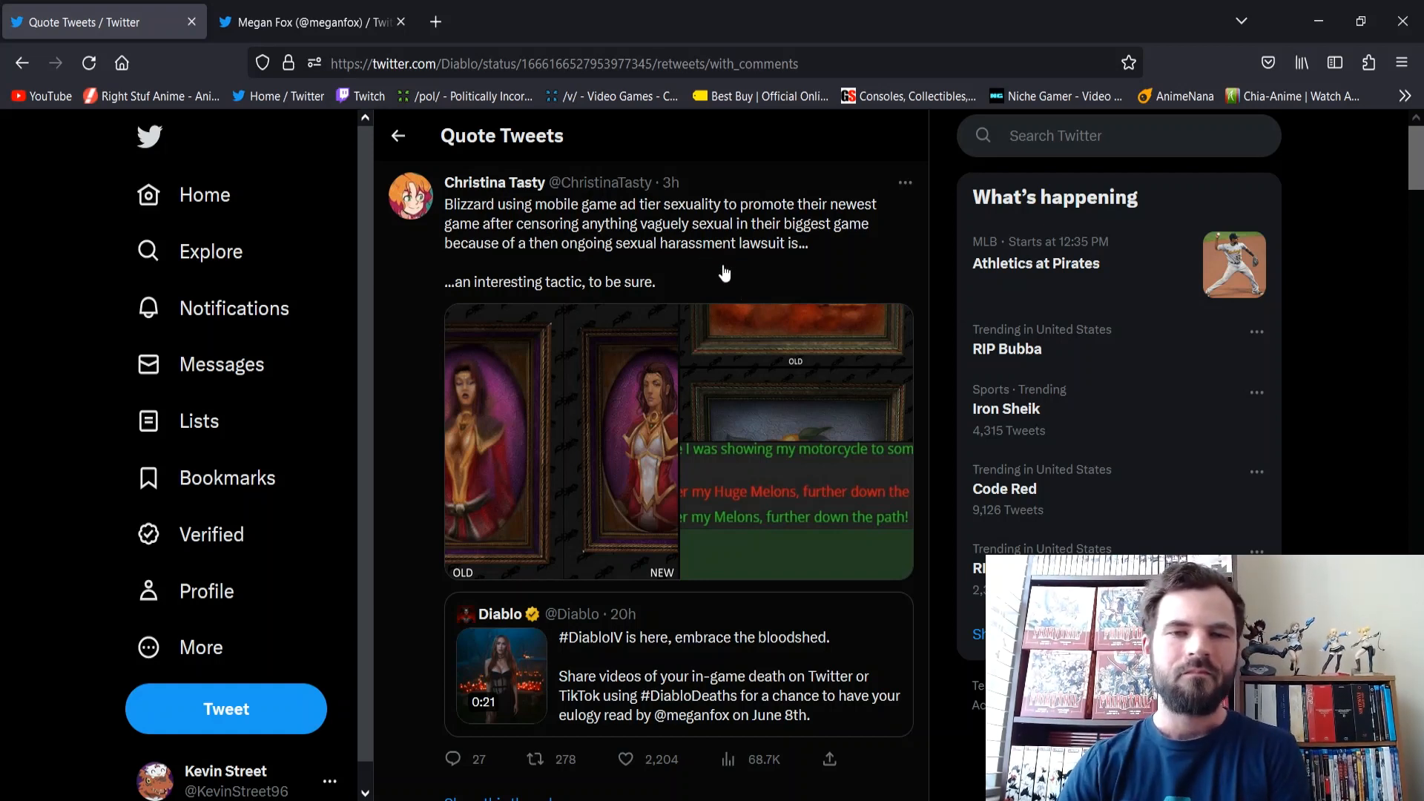
{"action": "mouse_move", "coordinate": [1389, 177]}
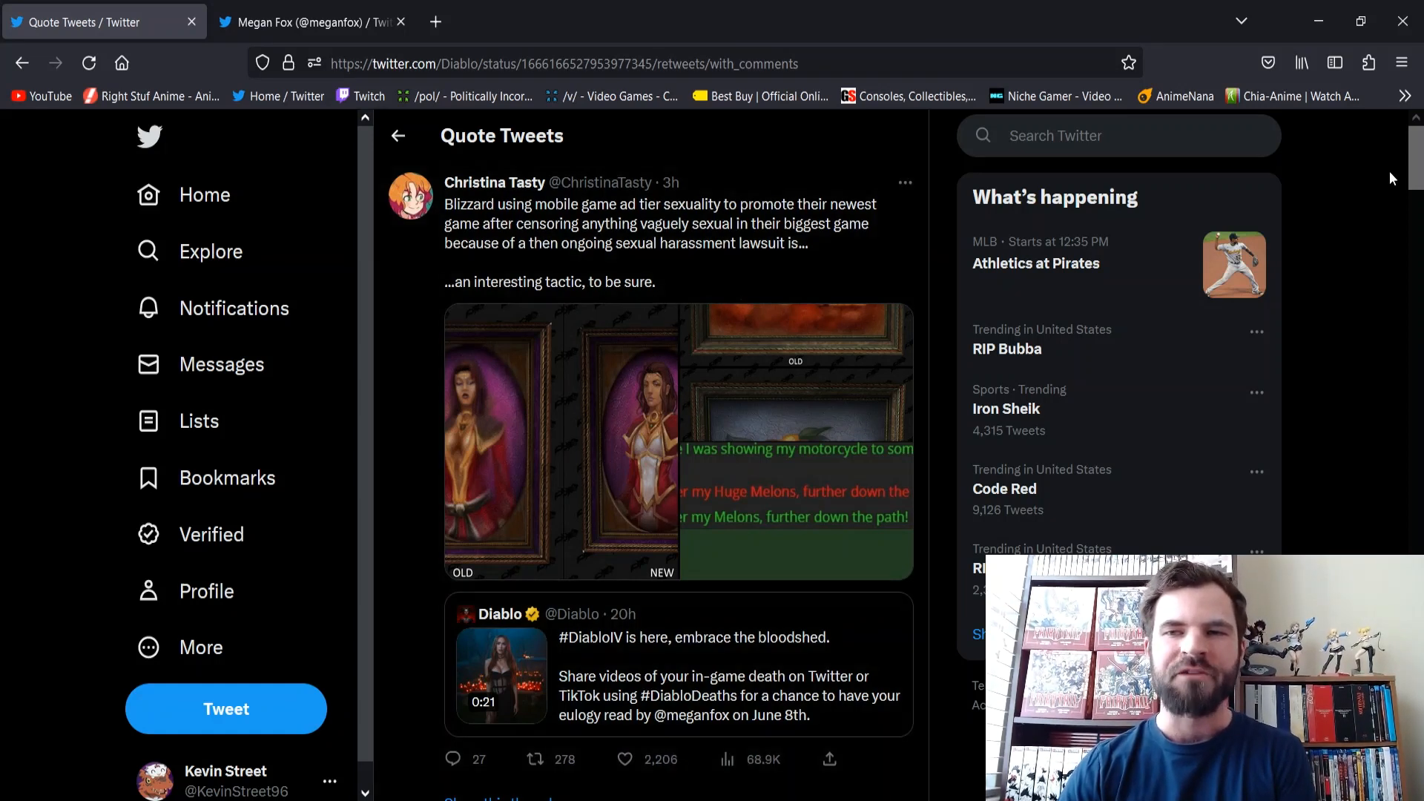
Step: Scroll the Quote Tweets past BOI's and The Ratchet Galaxy's quotes to Rod Fergusson's
{"action": "scroll", "scroll_direction": "down", "scroll_amount": 3}
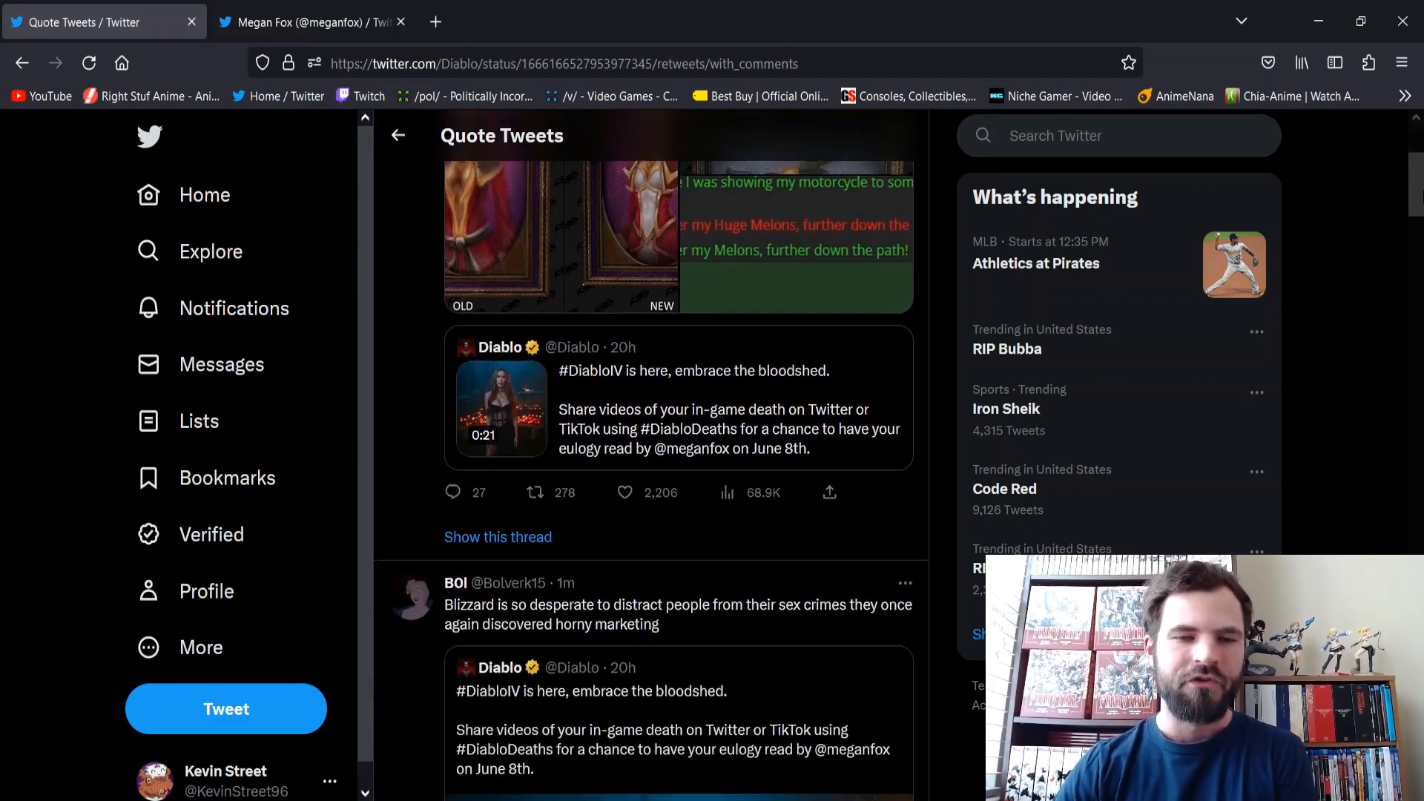
{"action": "scroll", "scroll_direction": "down", "scroll_amount": 3}
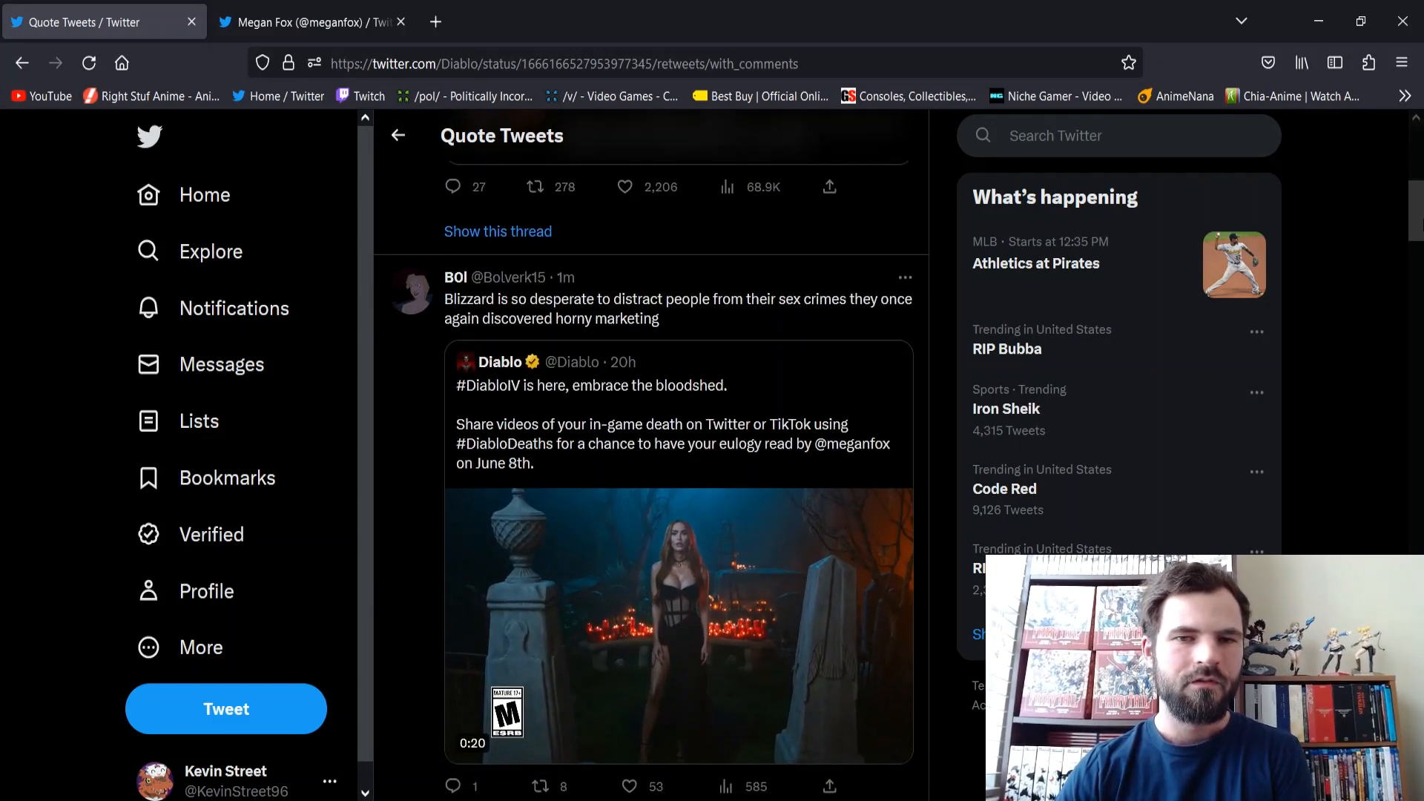
{"action": "scroll", "scroll_direction": "down", "scroll_amount": 3}
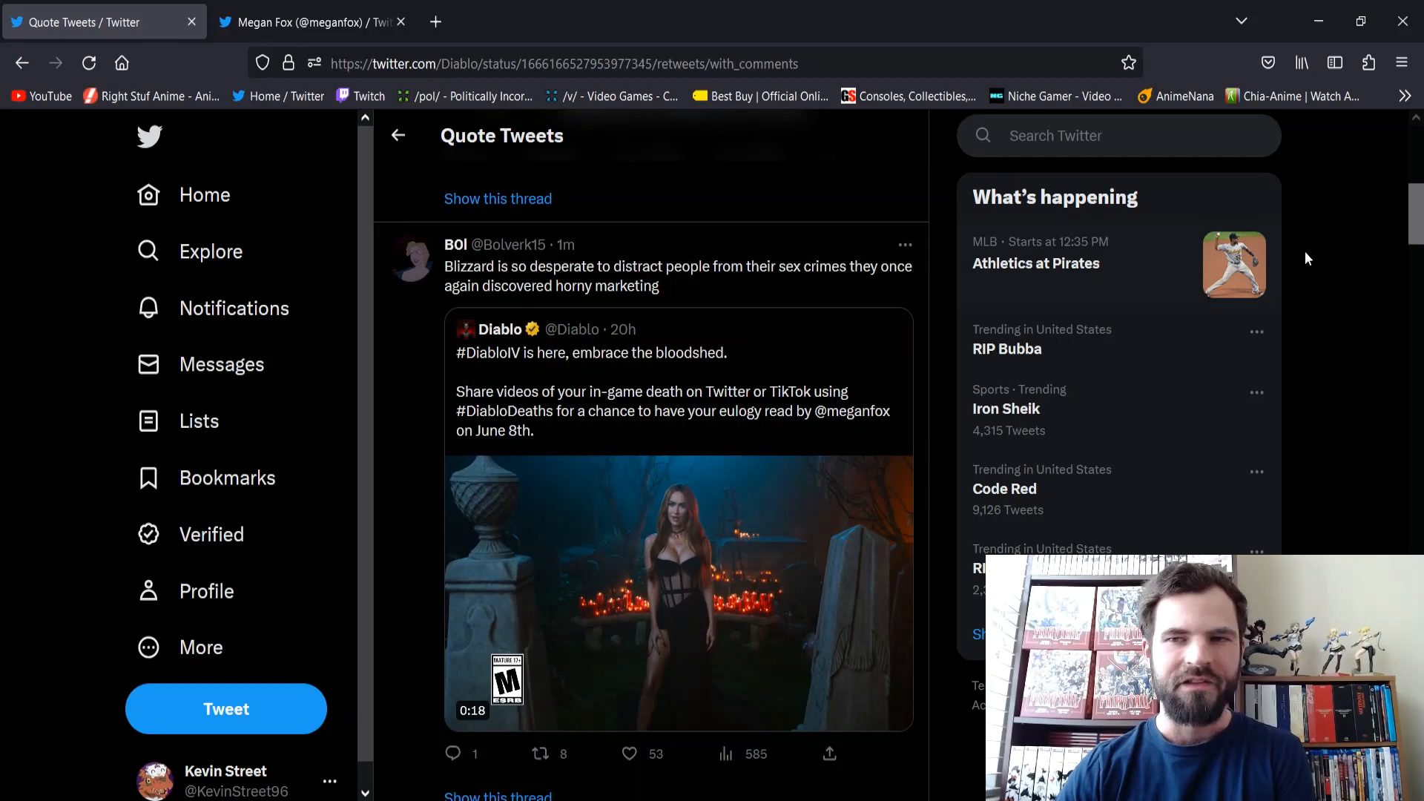
{"action": "scroll", "scroll_direction": "down", "scroll_amount": 3}
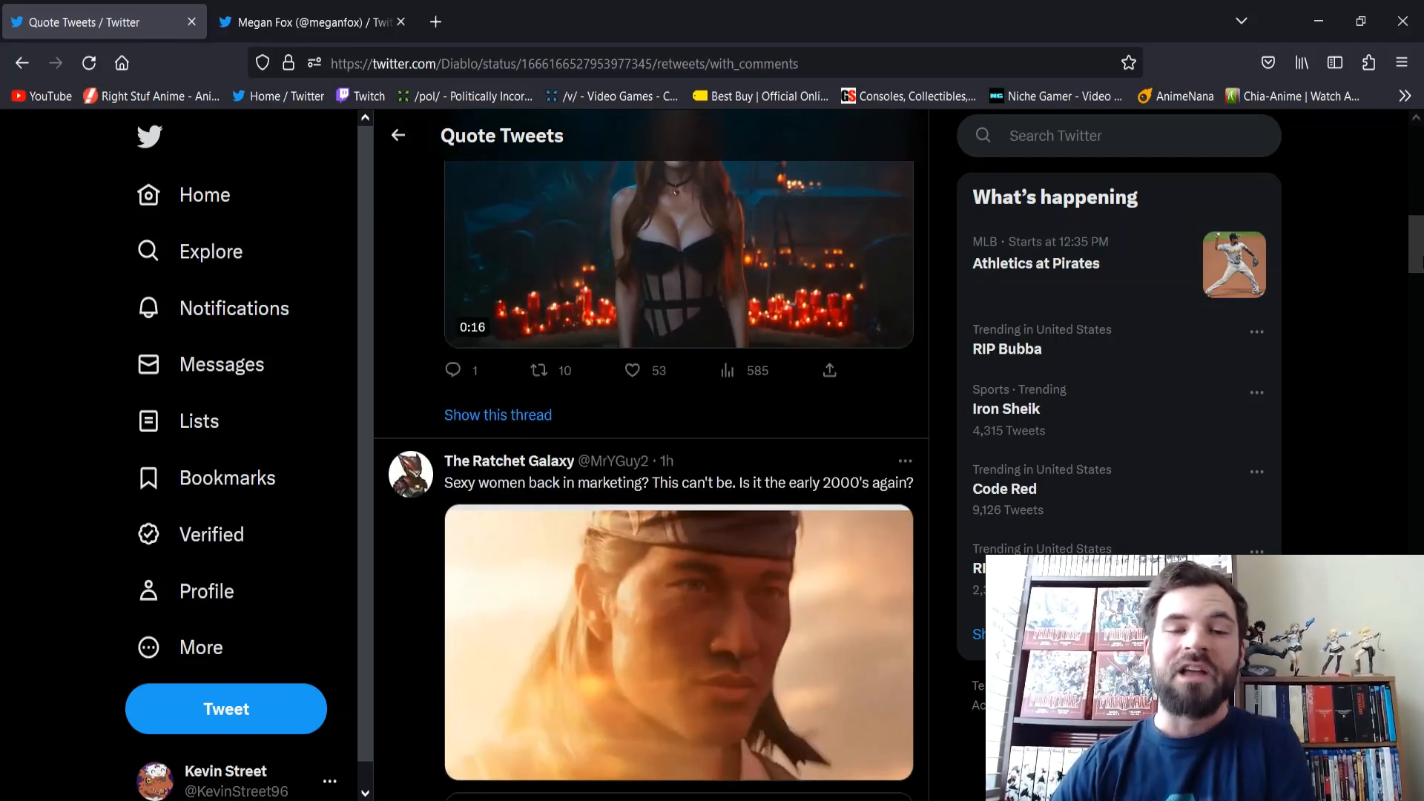
{"action": "scroll", "scroll_direction": "down", "scroll_amount": 3}
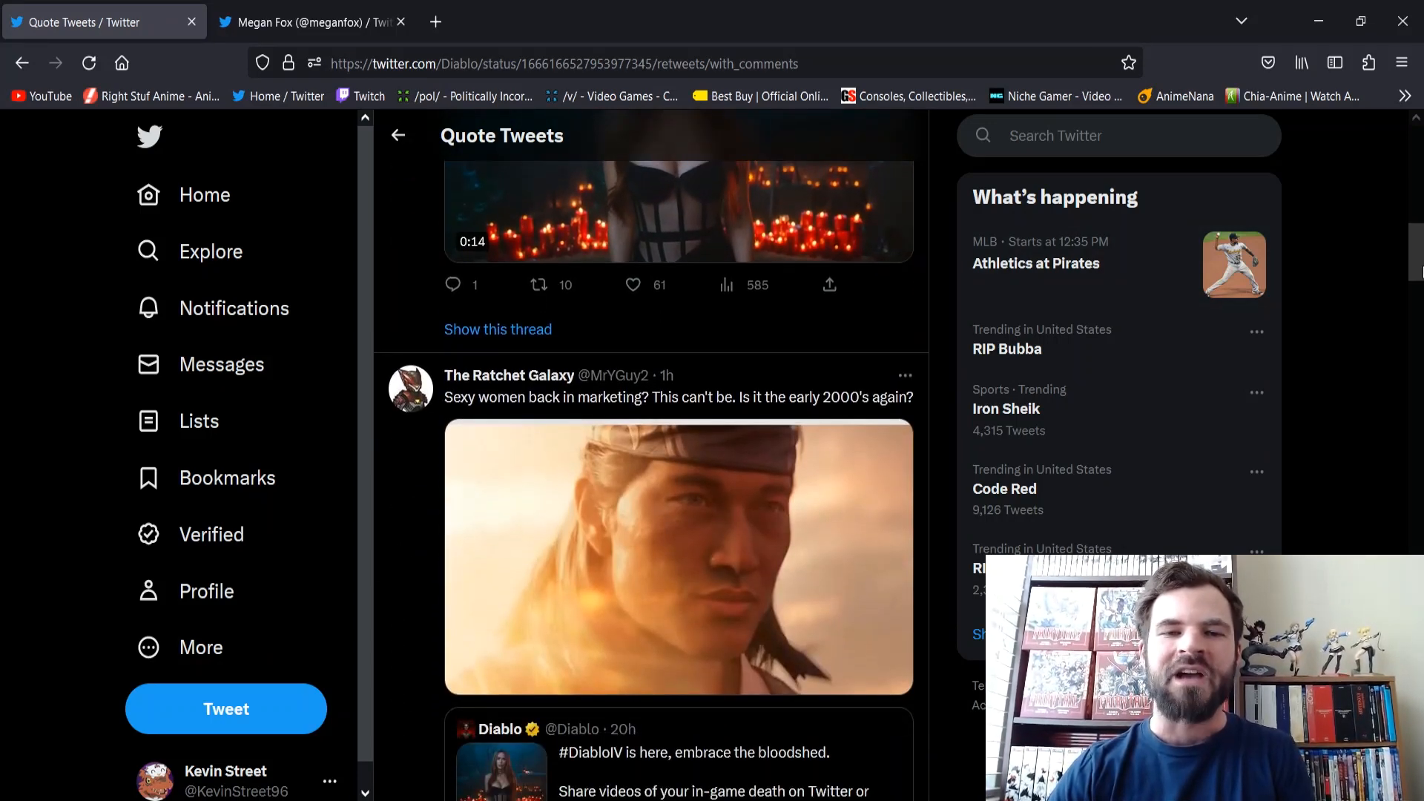
{"action": "scroll", "scroll_direction": "down", "scroll_amount": 3}
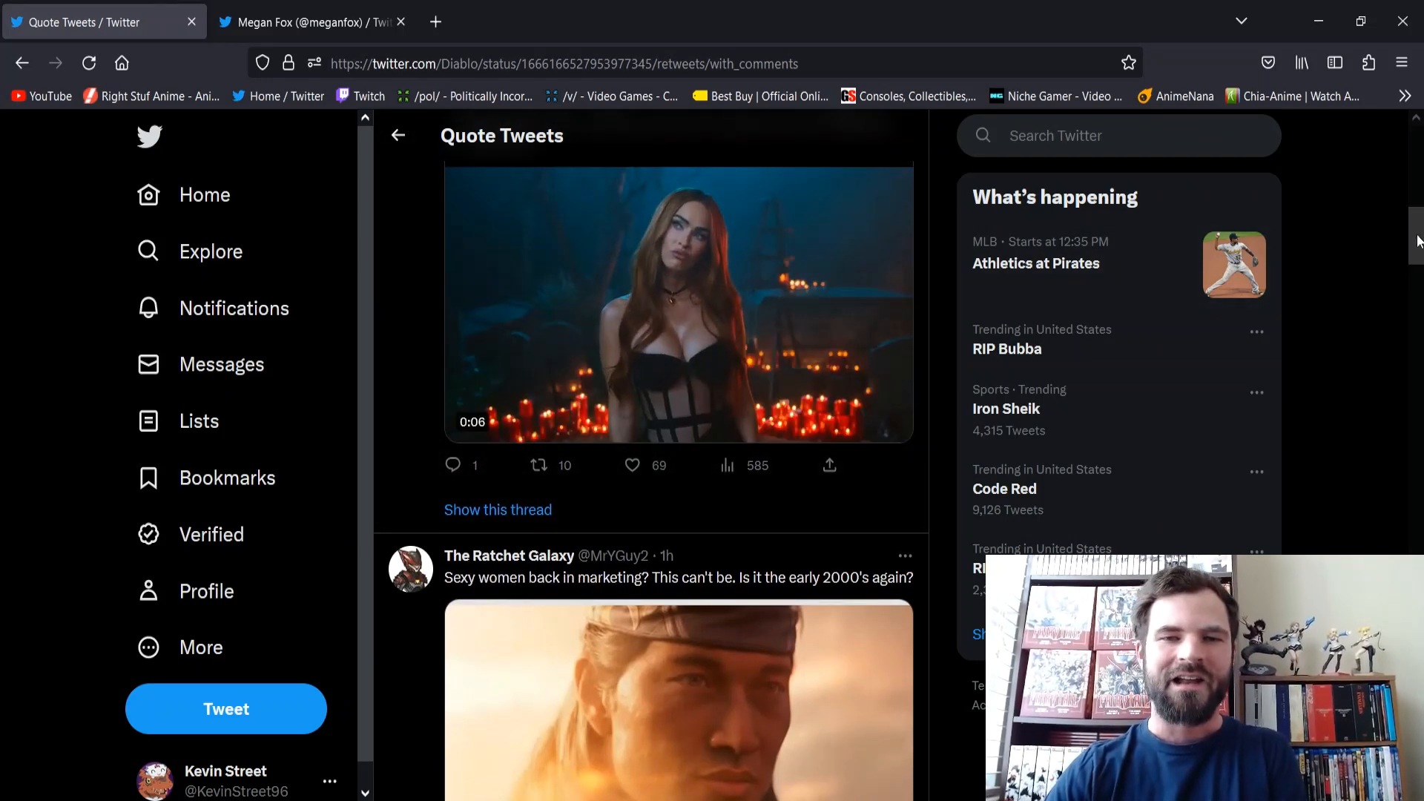
{"action": "scroll", "scroll_direction": "down", "scroll_amount": 3}
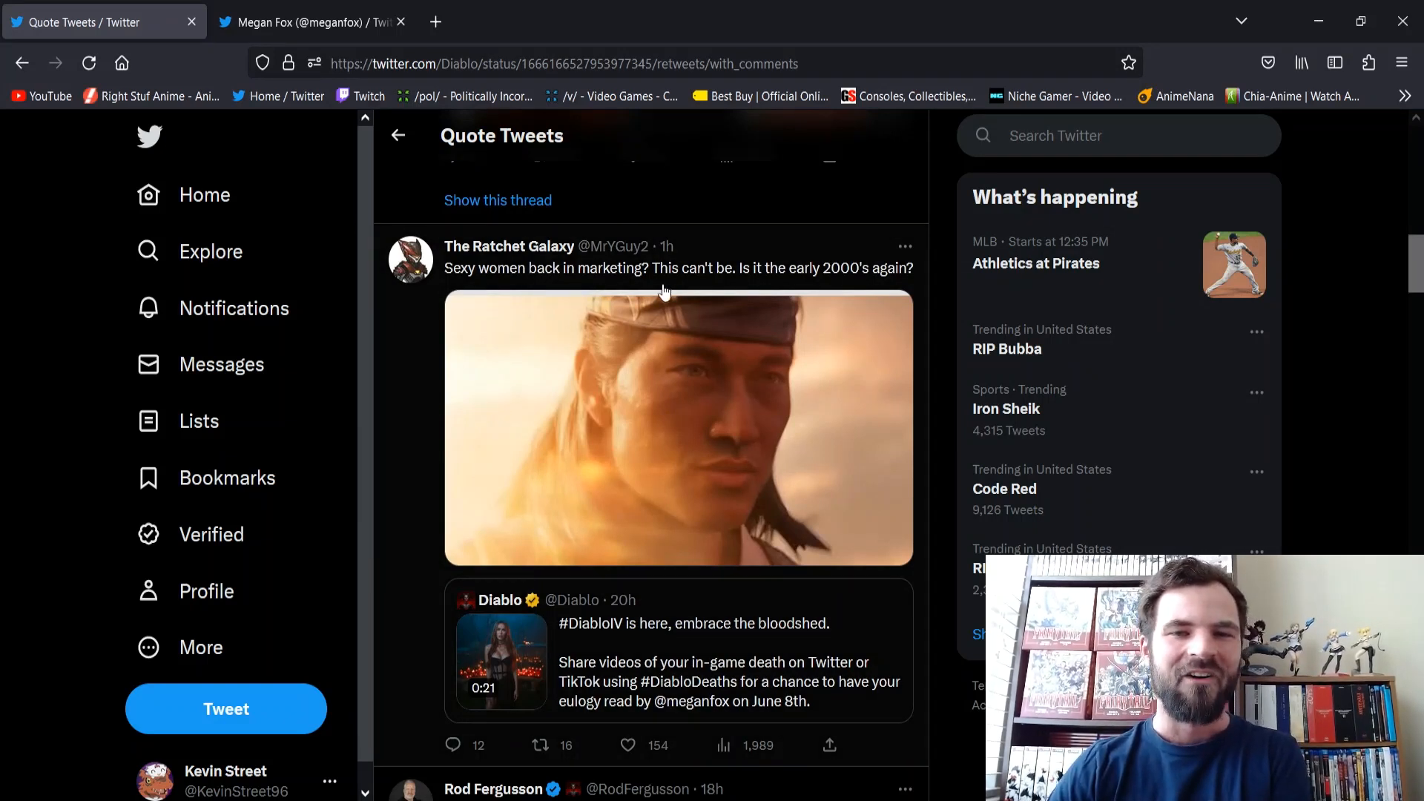
{"action": "mouse_move", "coordinate": [855, 290]}
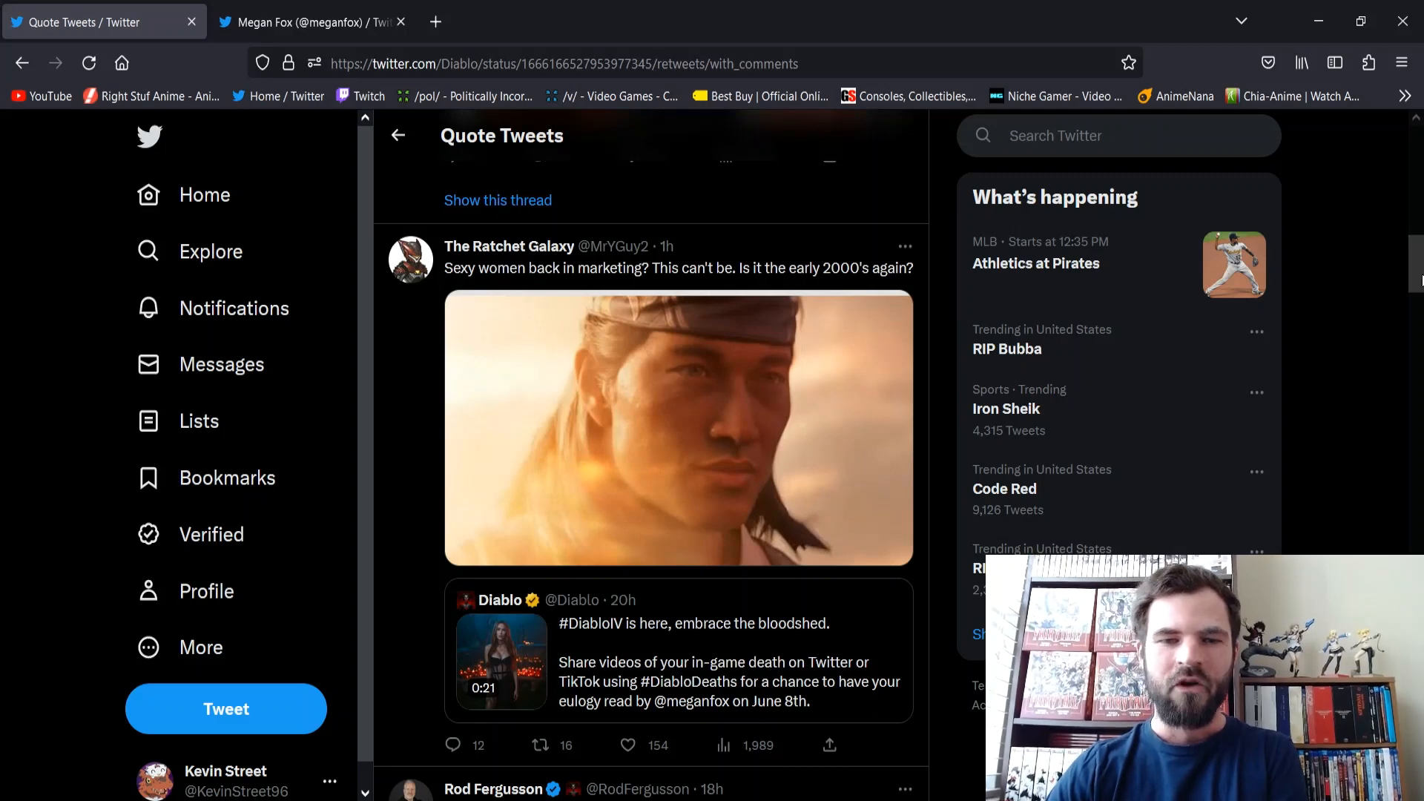
{"action": "scroll", "scroll_direction": "down", "scroll_amount": 3}
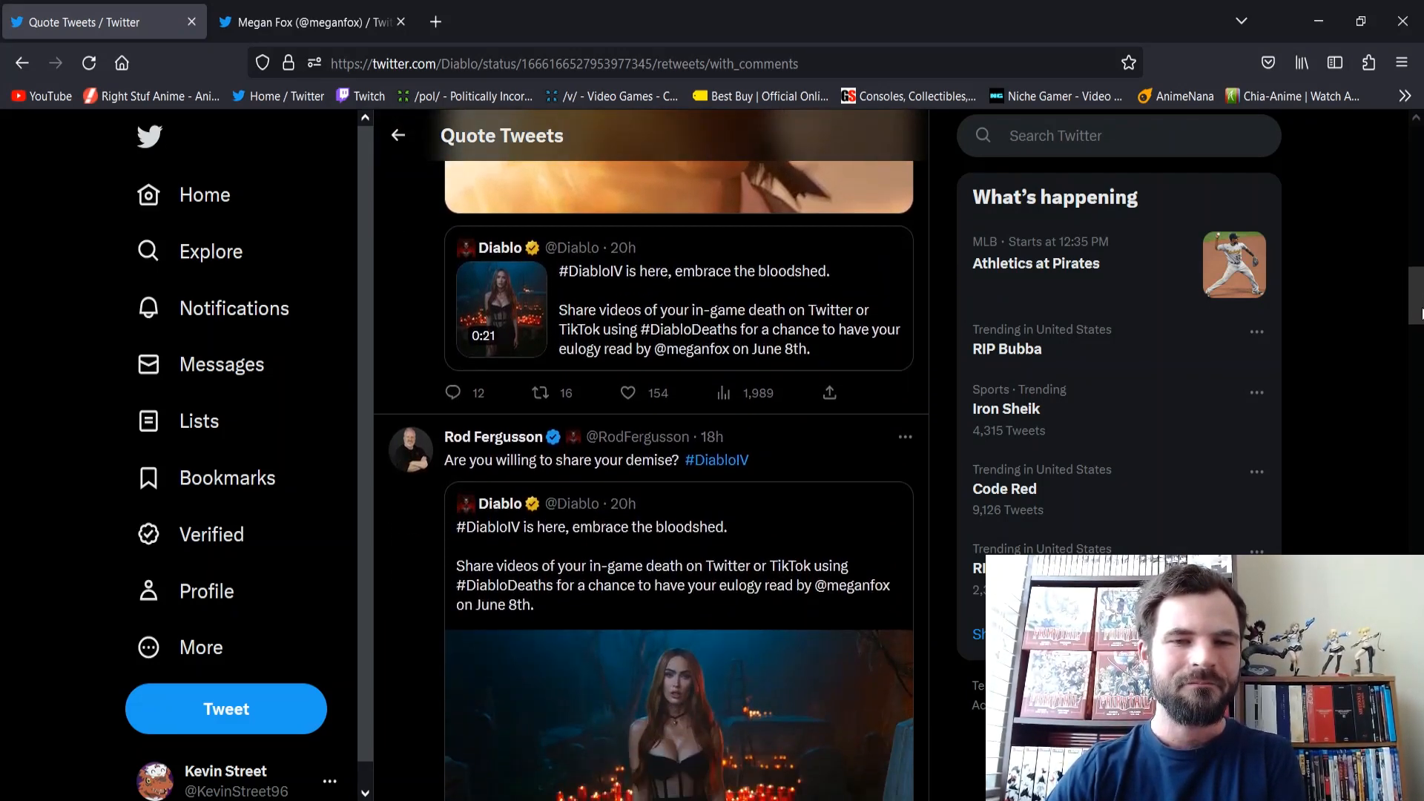